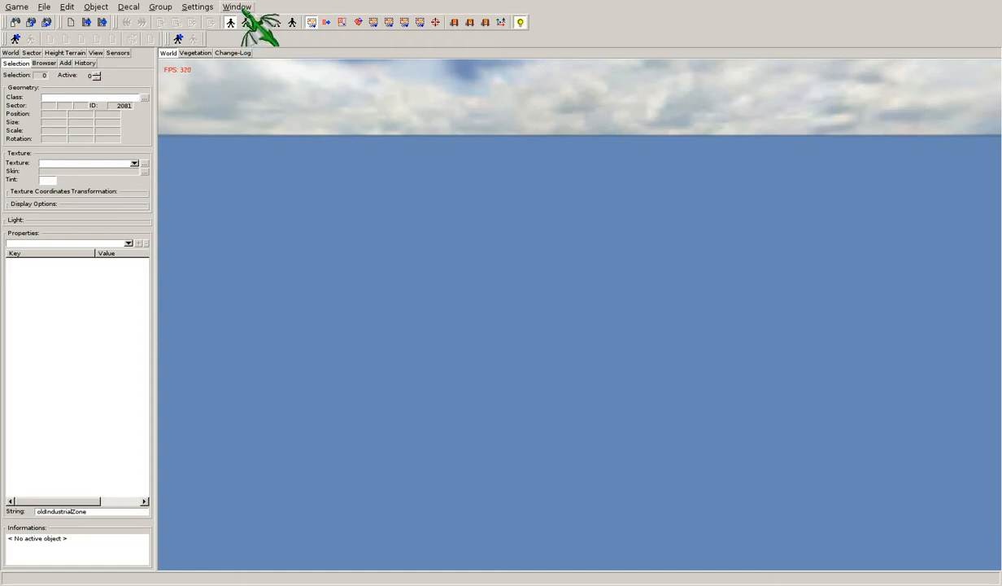
mouse_move(537, 23)
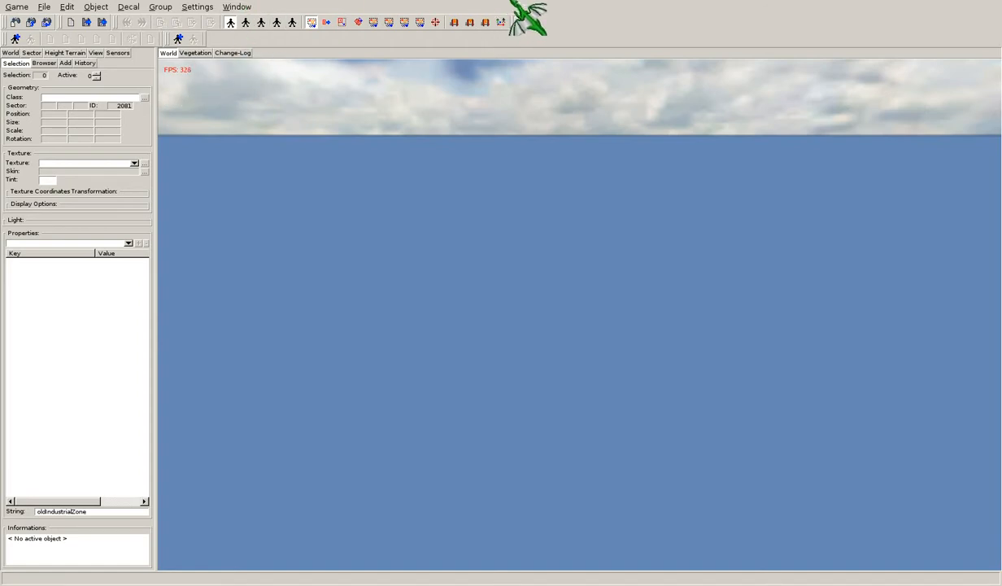
Open worlds/old_industrial_zone/old_industrial_zone.deworld in the World Editor.
click(236, 7)
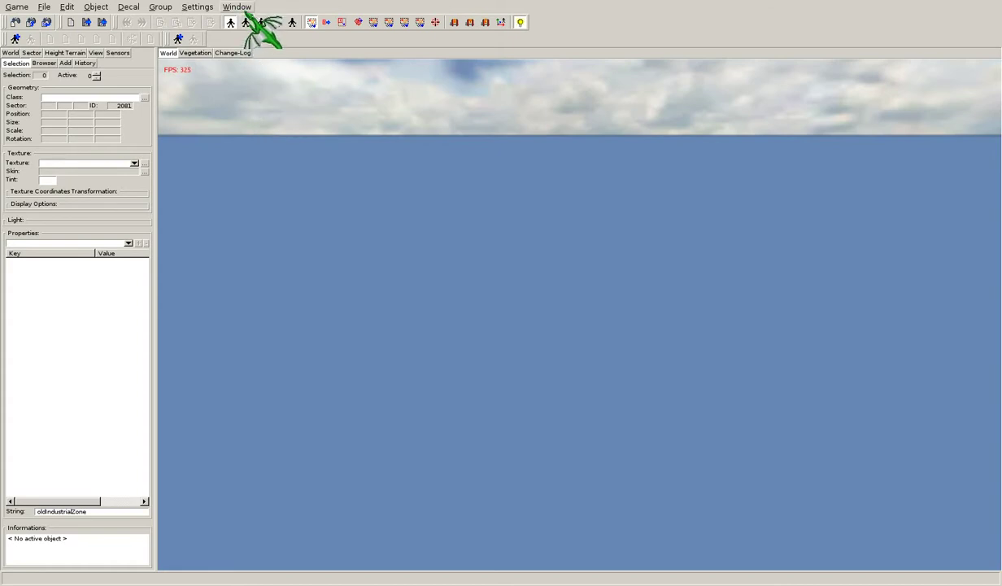
click(238, 7)
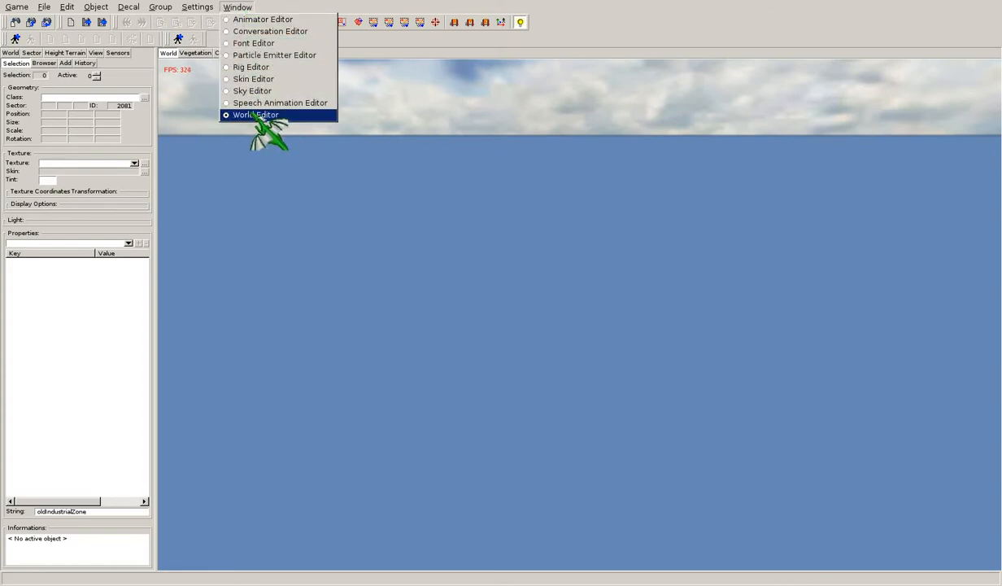
click(255, 114)
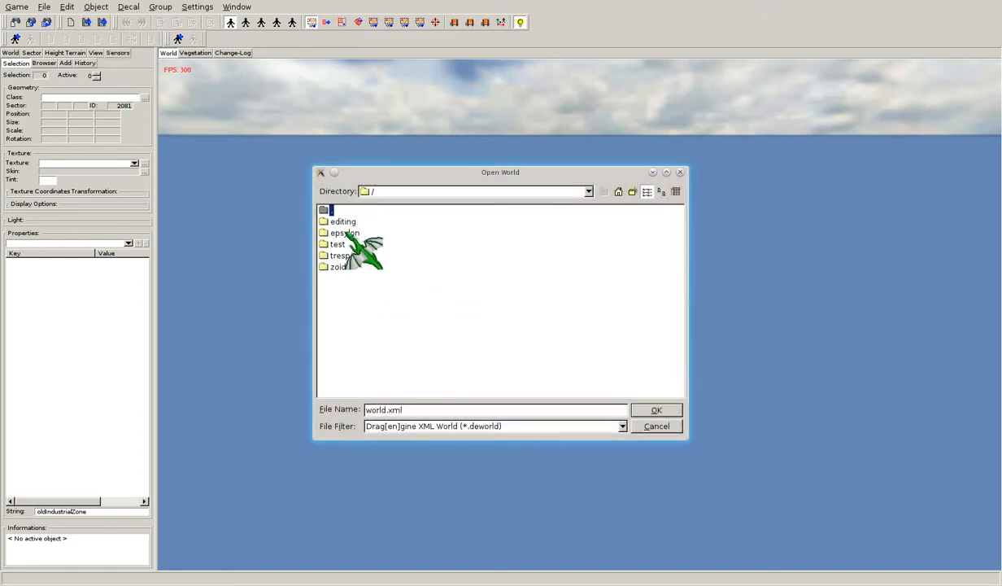
double_click(344, 232)
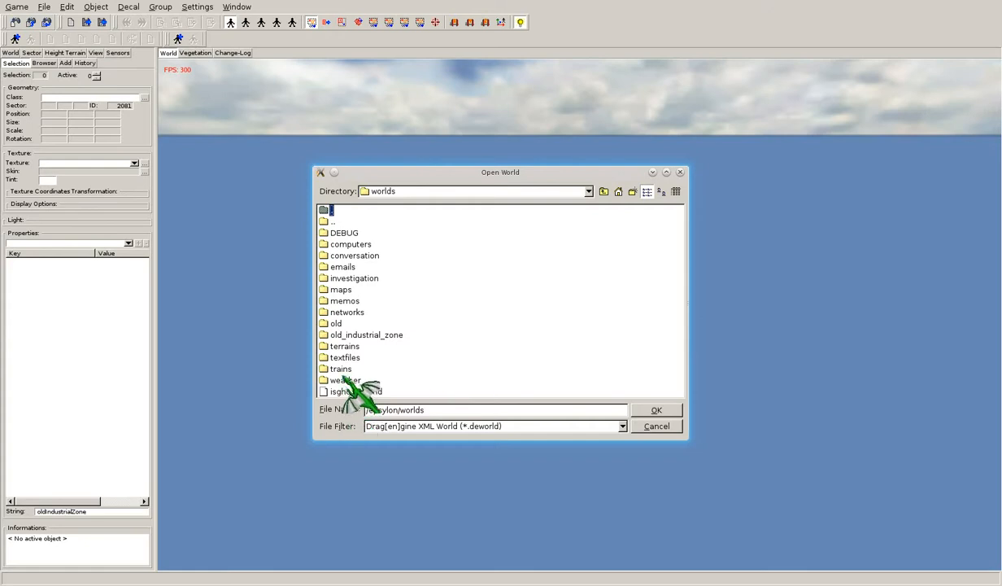
double_click(366, 334)
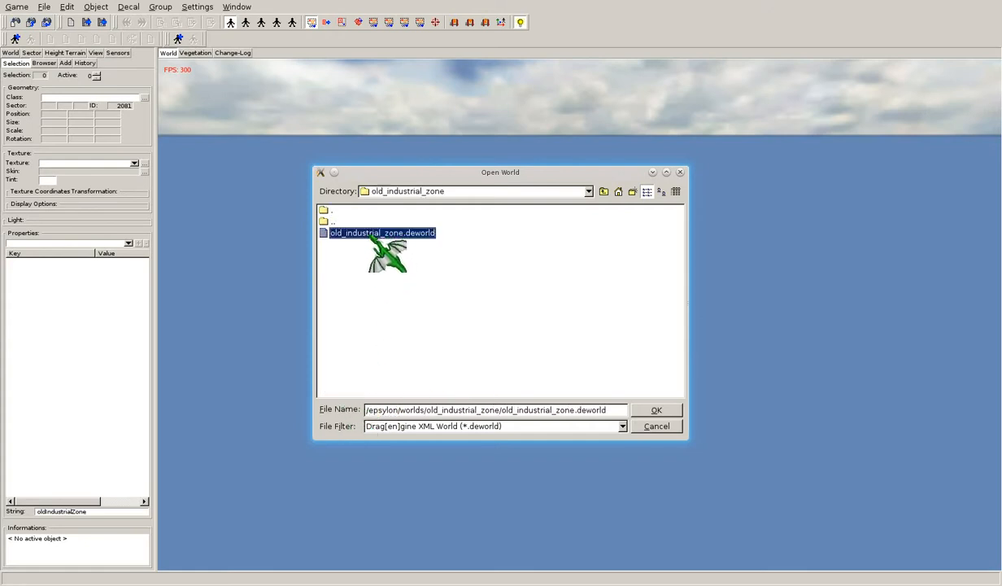
click(656, 410)
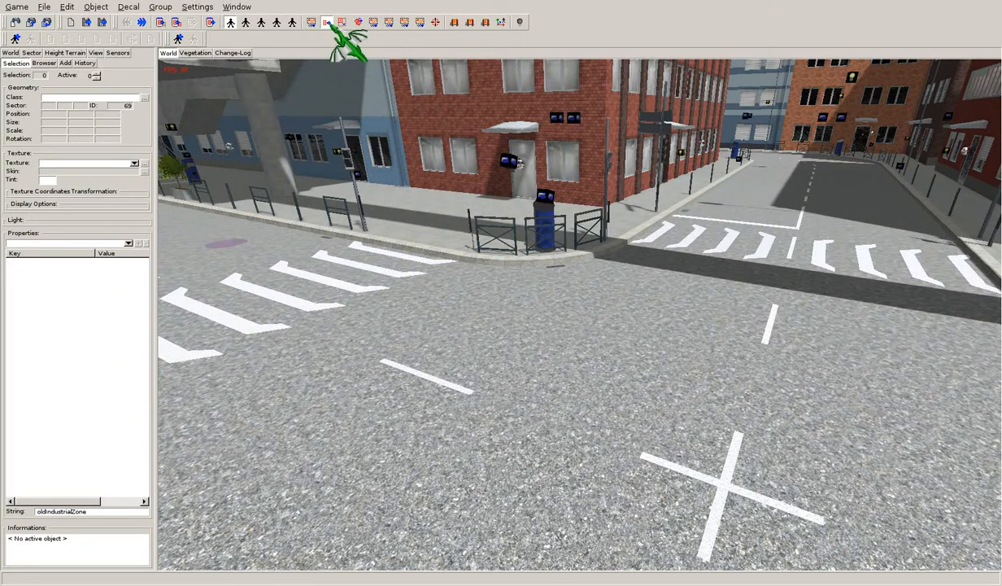
Select the T-crossing road, then the InfoEnvironmentMap probe, then the road crossing again.
click(64, 6)
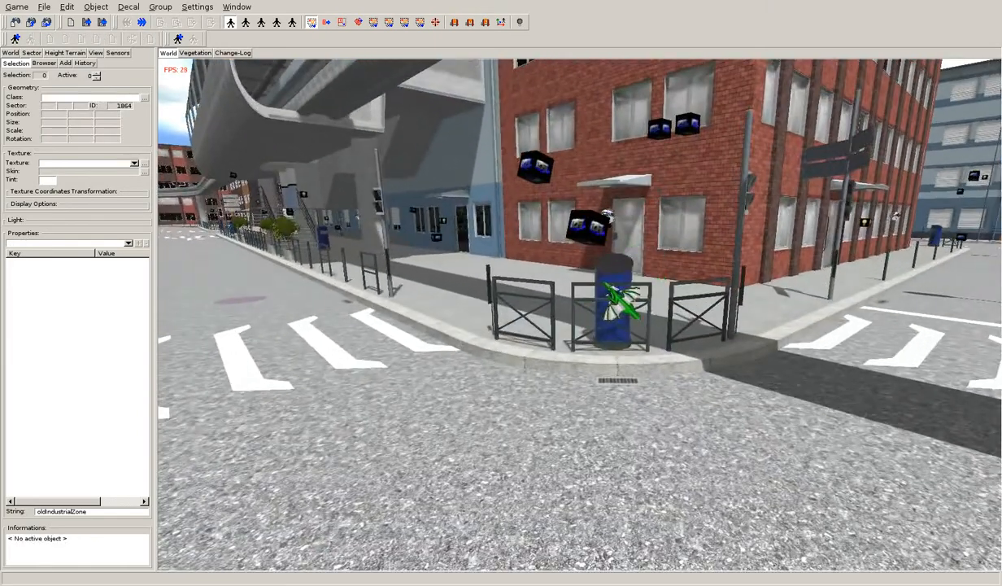
click(66, 6)
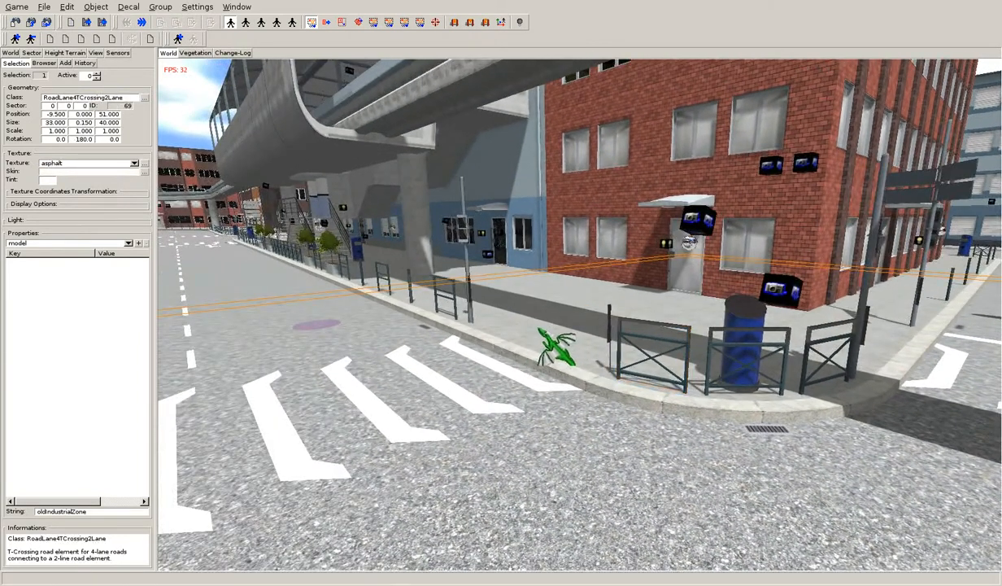
click(684, 245)
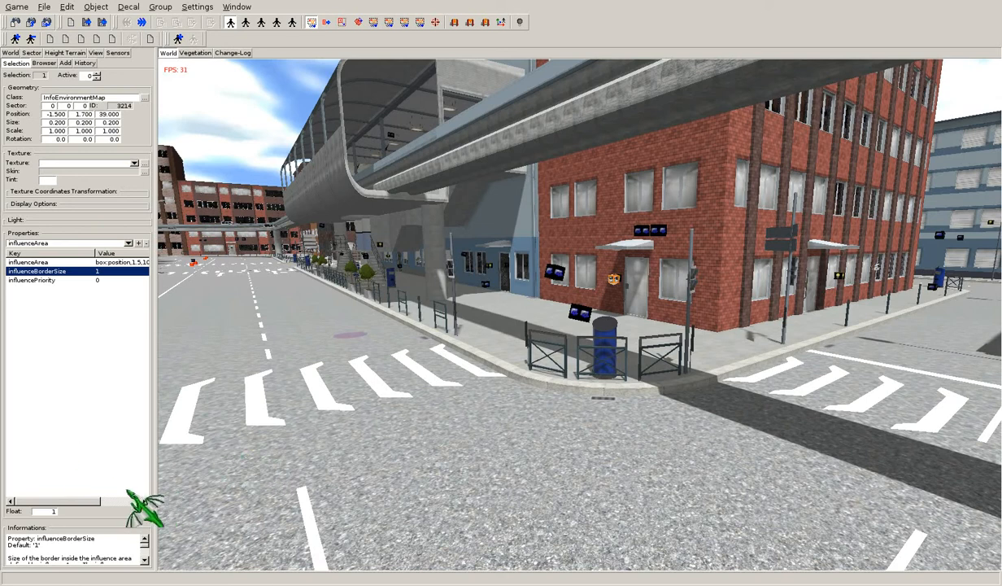
mouse_move(77, 289)
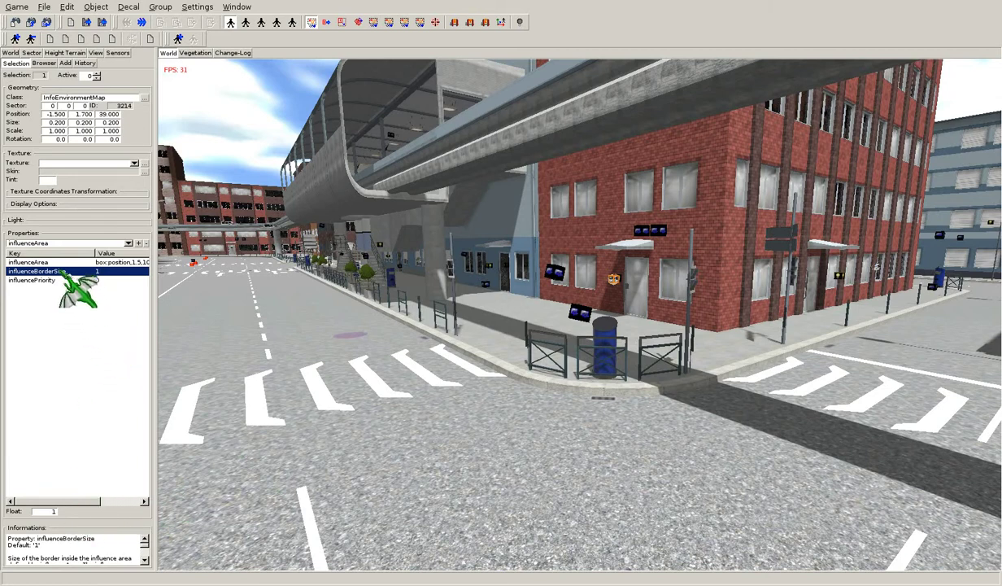
click(33, 280)
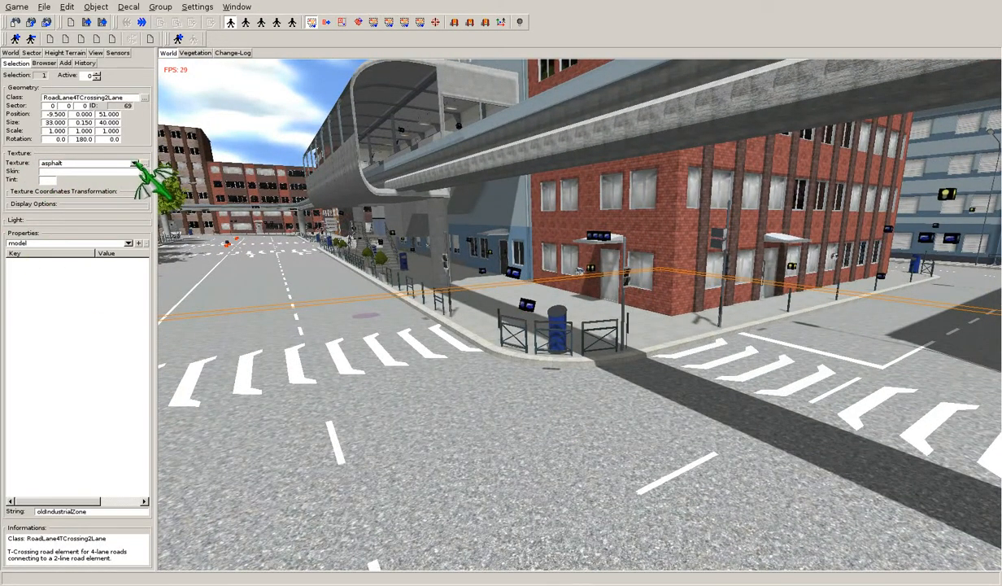
Add a skin texture override to the vending machine from the skin library.
click(132, 163)
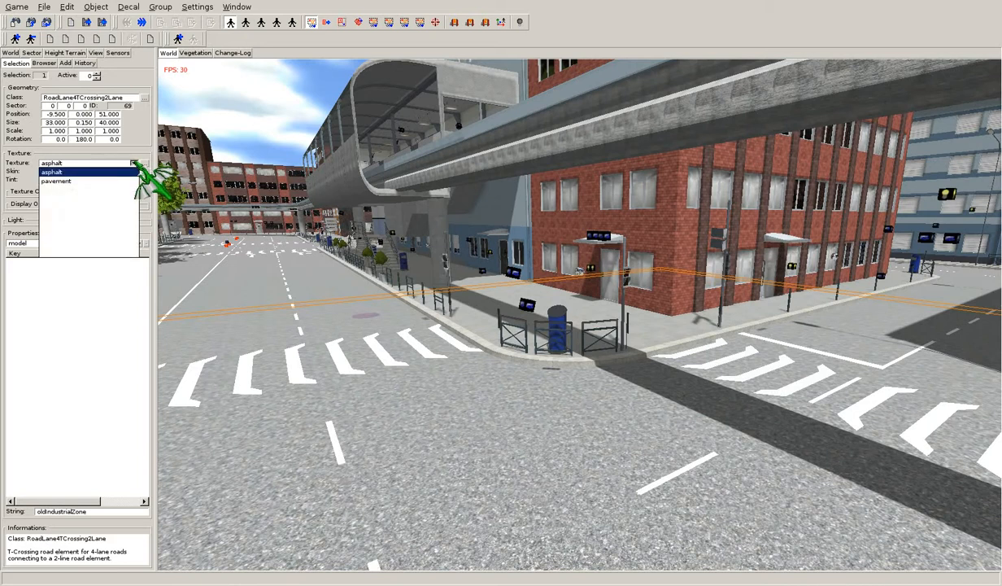
click(72, 171)
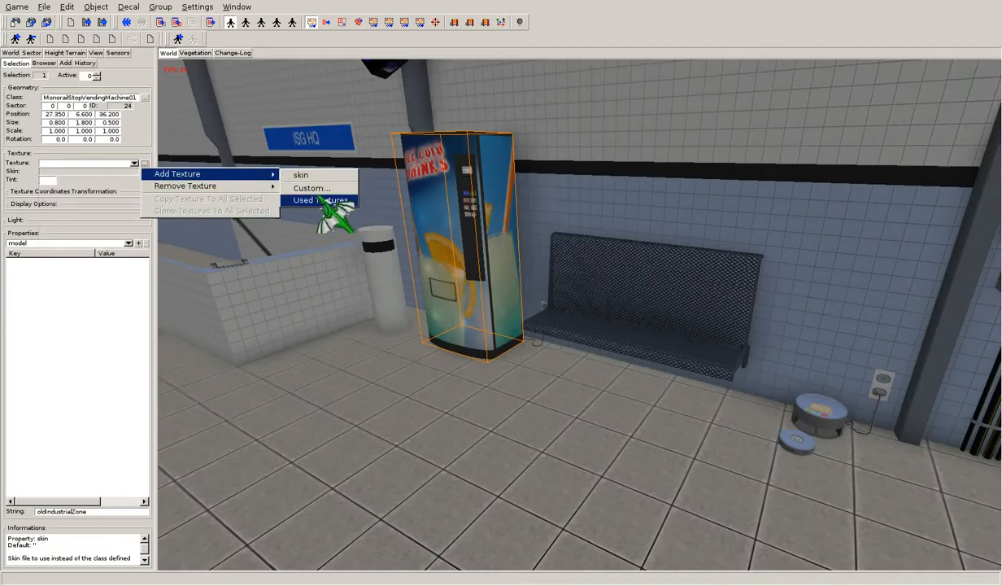
click(300, 175)
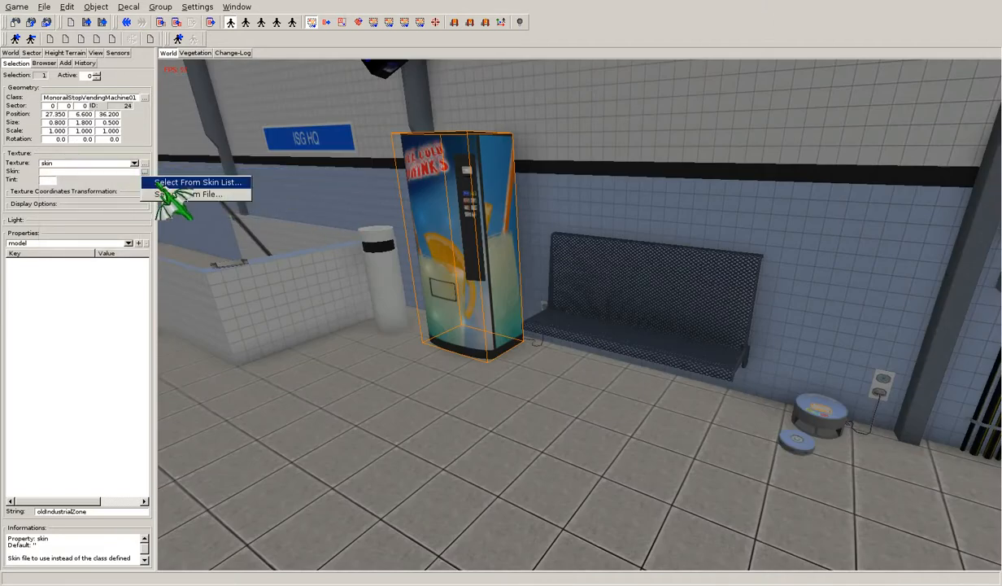
click(198, 182)
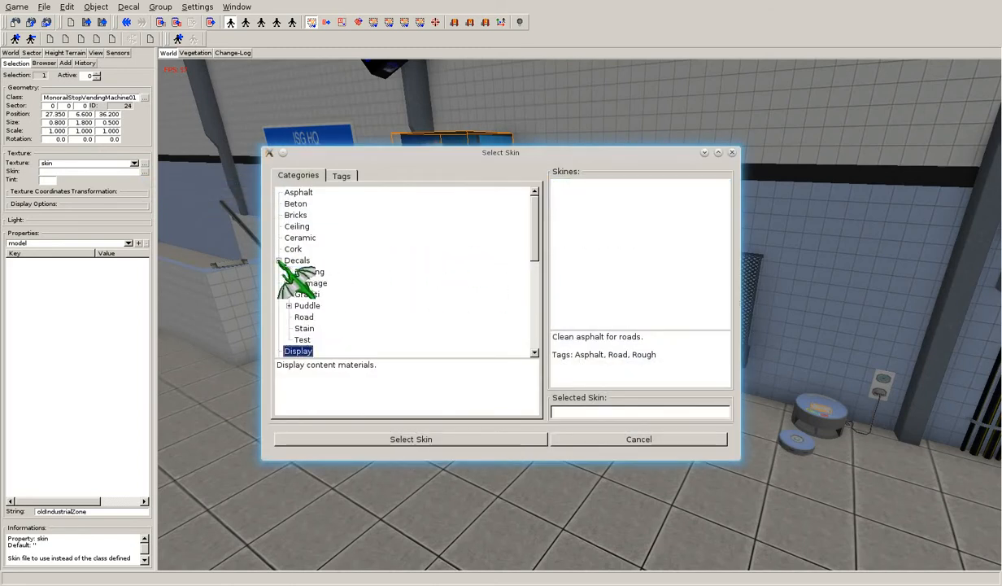
click(293, 249)
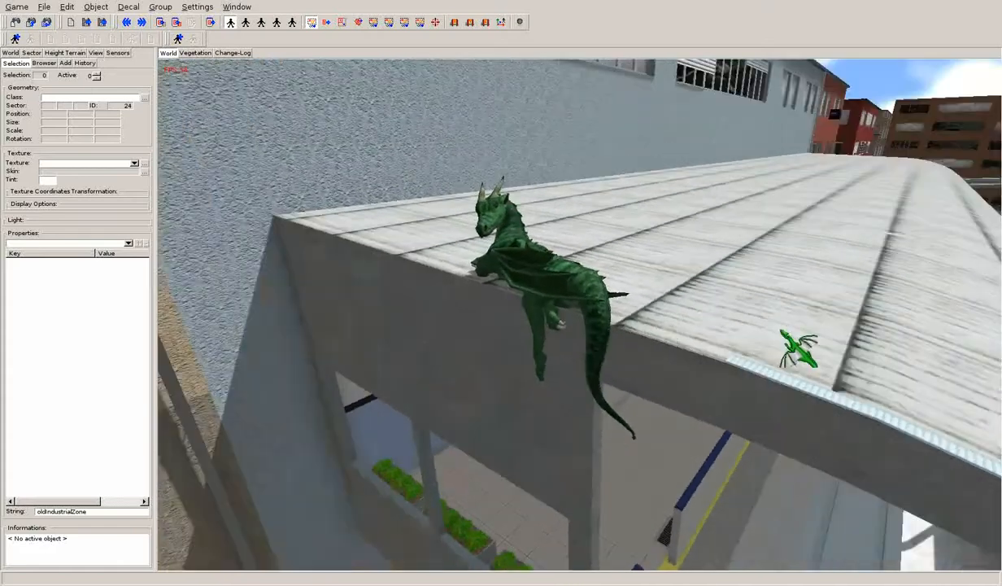
Add a wings texture override with the Cork skin to the roof dragon.
click(528, 285)
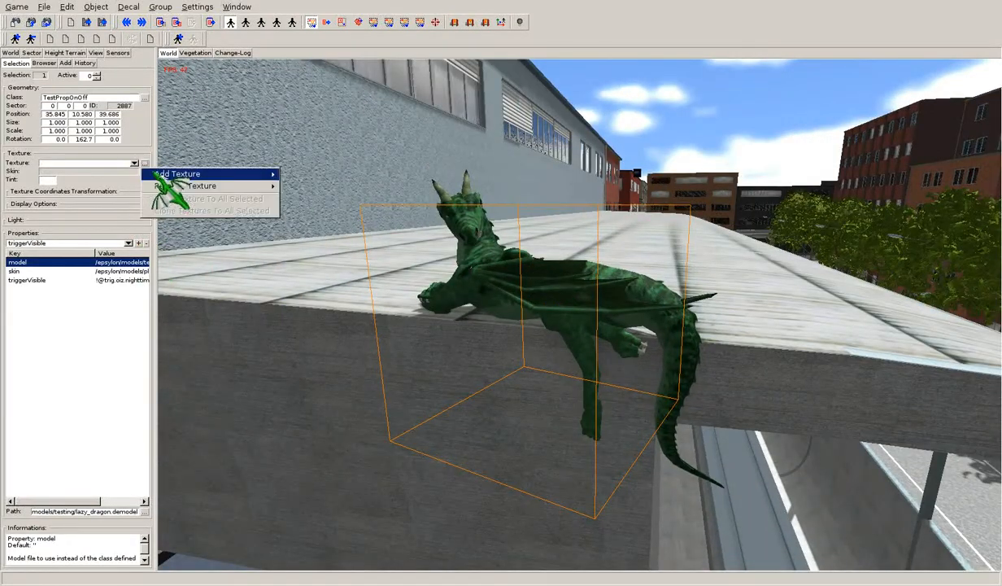
mouse_move(203, 174)
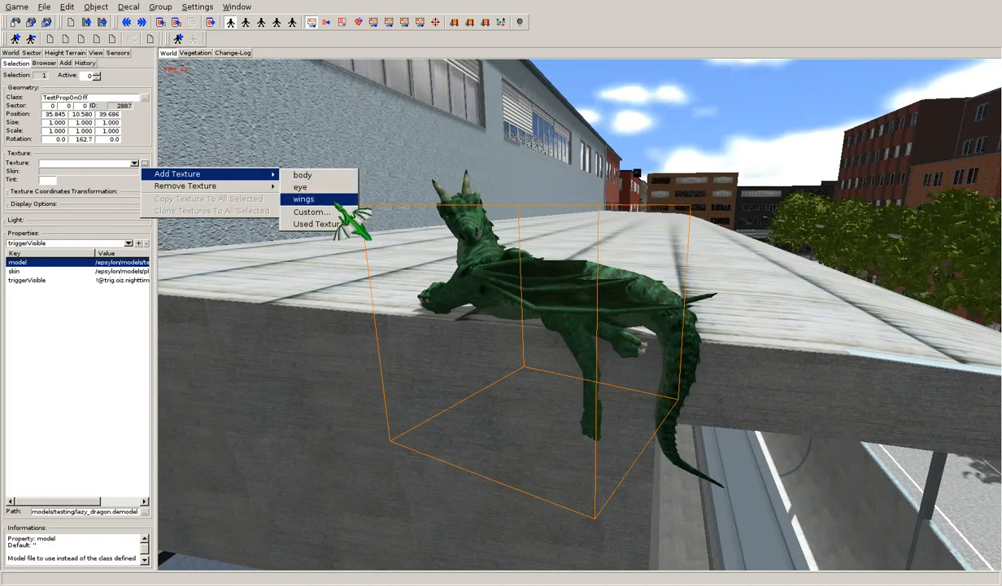
click(302, 199)
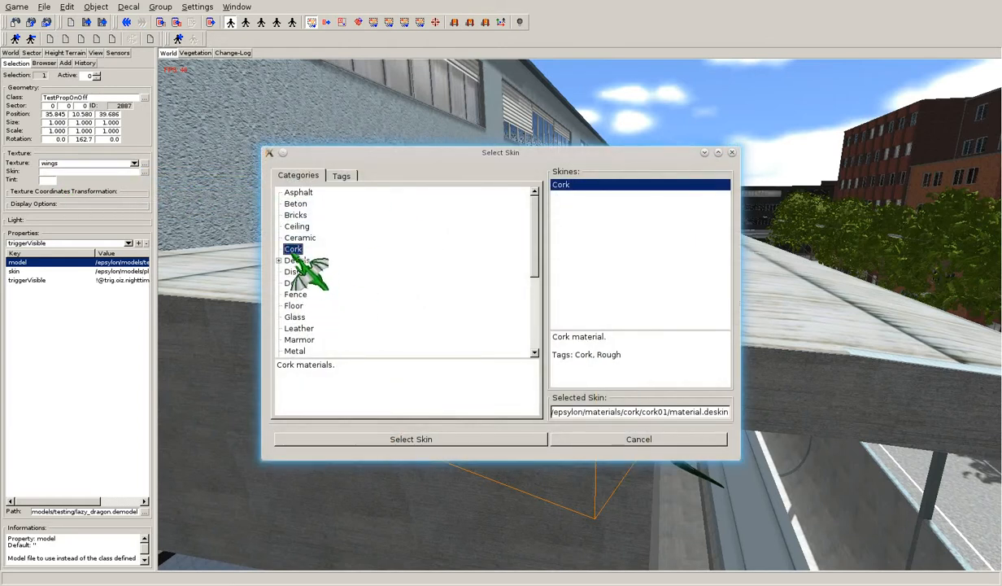
click(411, 439)
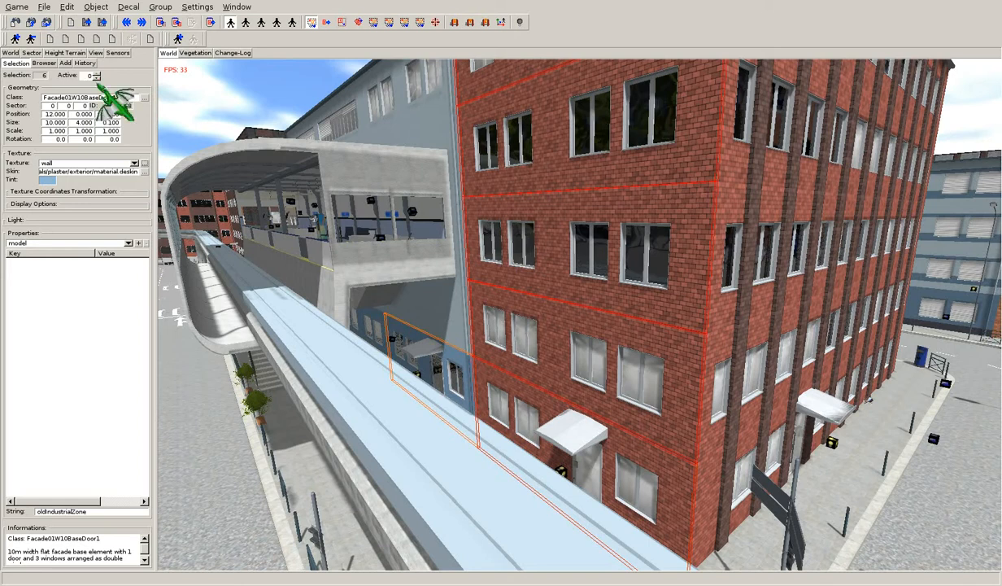
Pick the LightAmbient object by the doorway to show its Light properties.
right_click(85, 163)
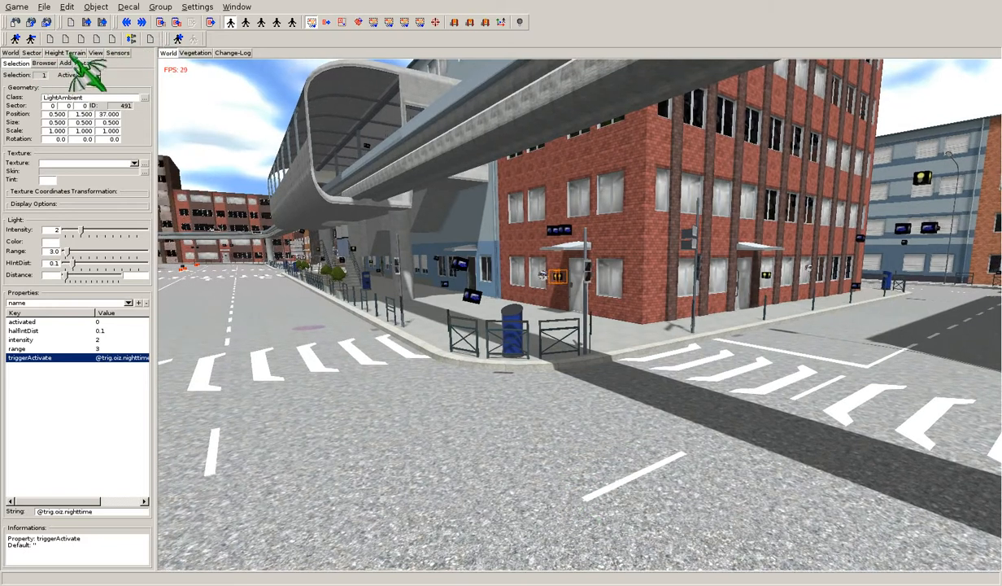
Raise the door light's intensity, shrink its range to 5.3, and open its Color swatch.
click(101, 55)
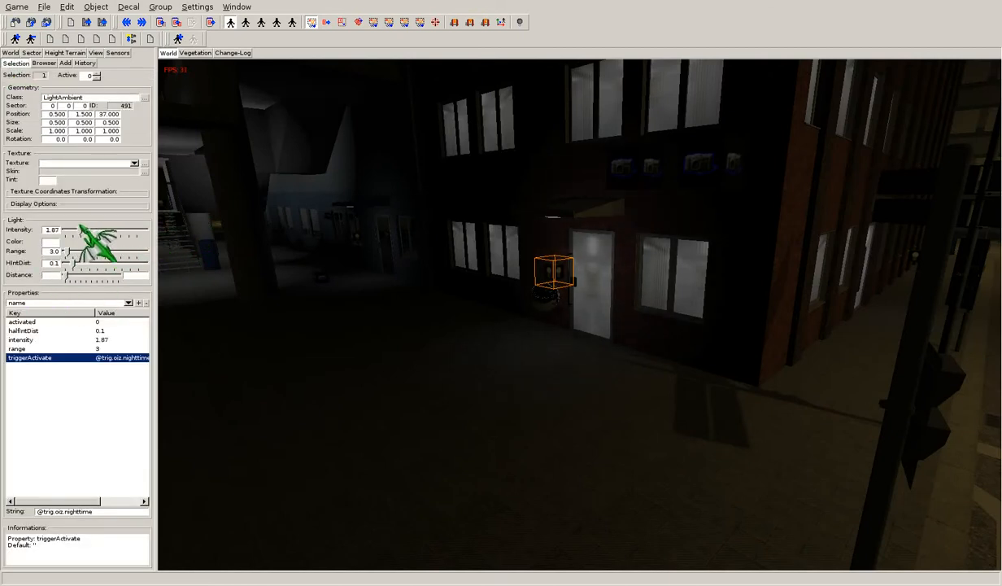
drag(85, 236, 134, 236)
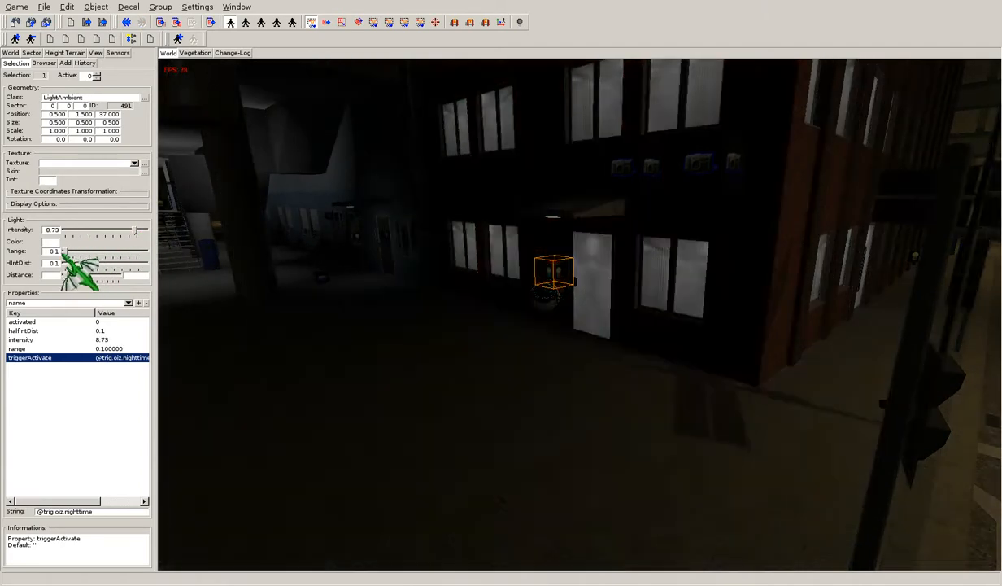
drag(63, 250, 134, 251)
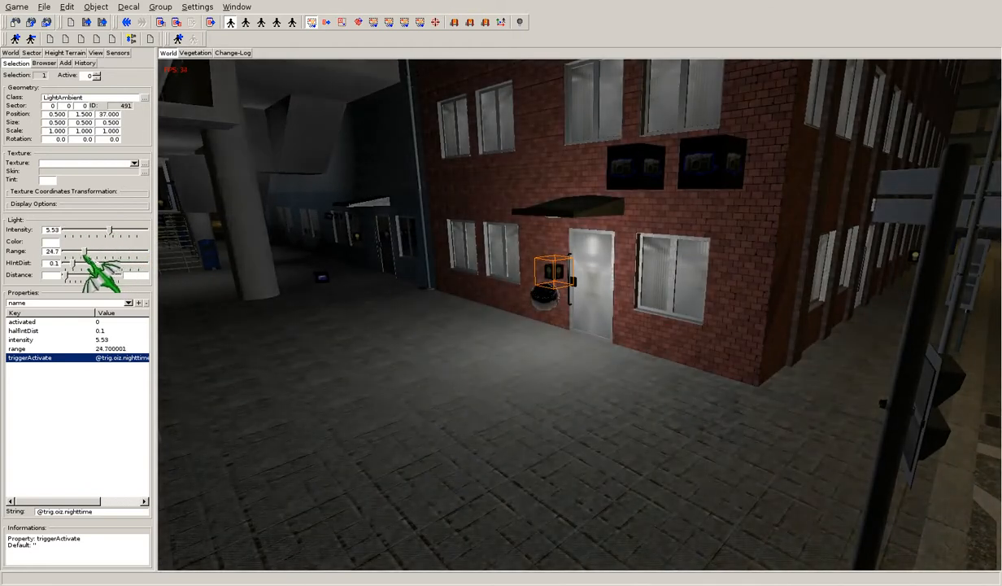
drag(94, 250, 79, 251)
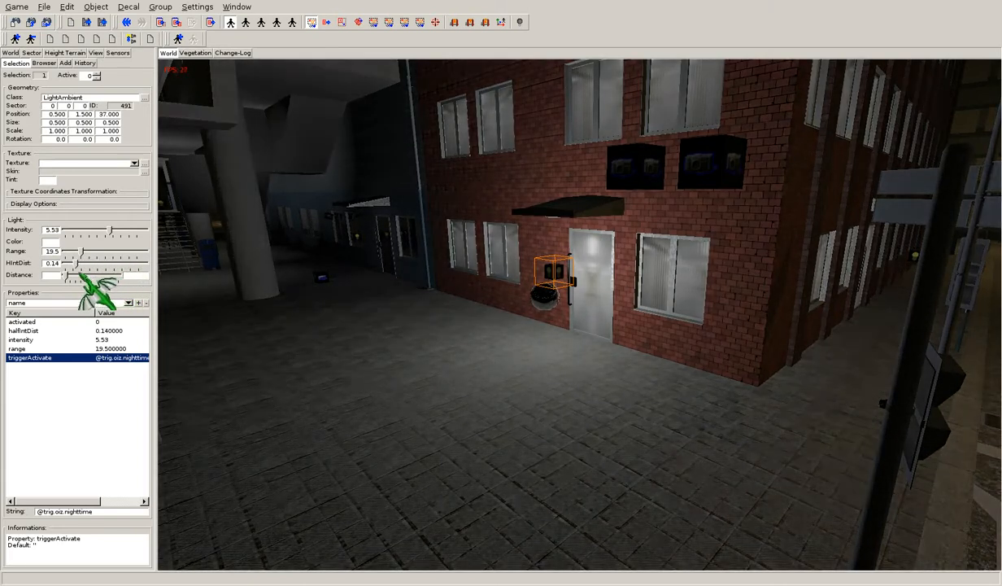
drag(106, 250, 68, 250)
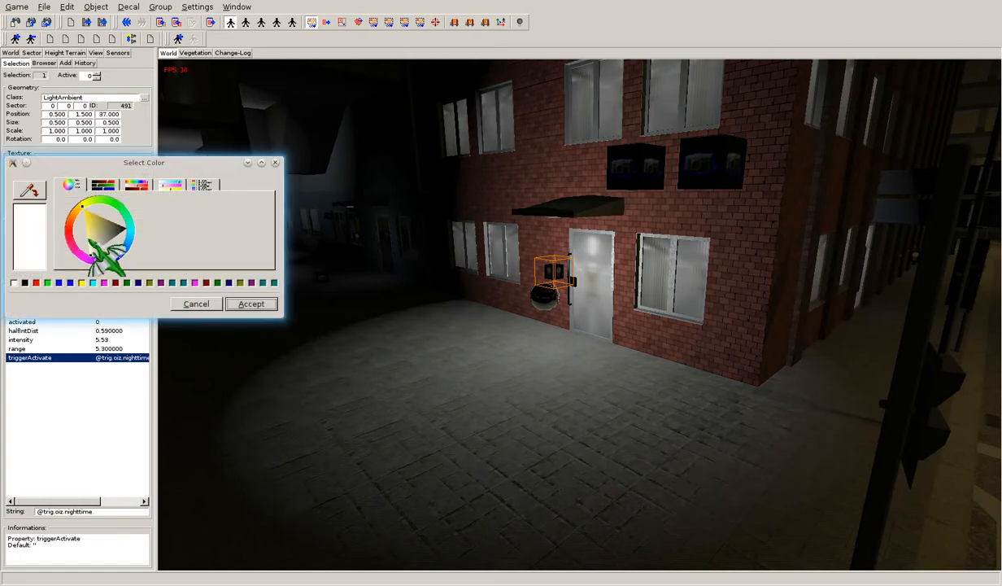
click(252, 303)
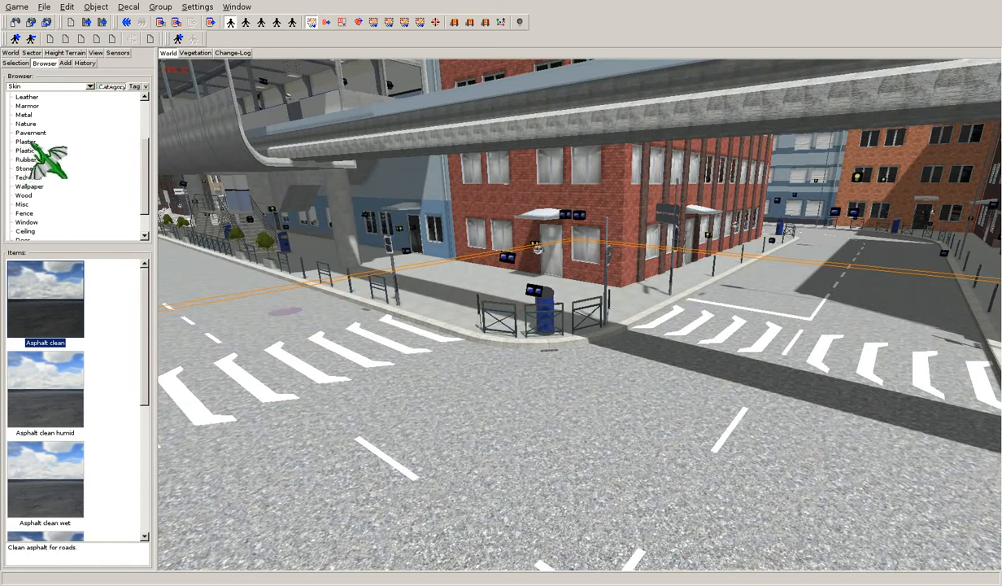
Browse the Skin library categories in the Browser tab, ending on Cork.
click(25, 150)
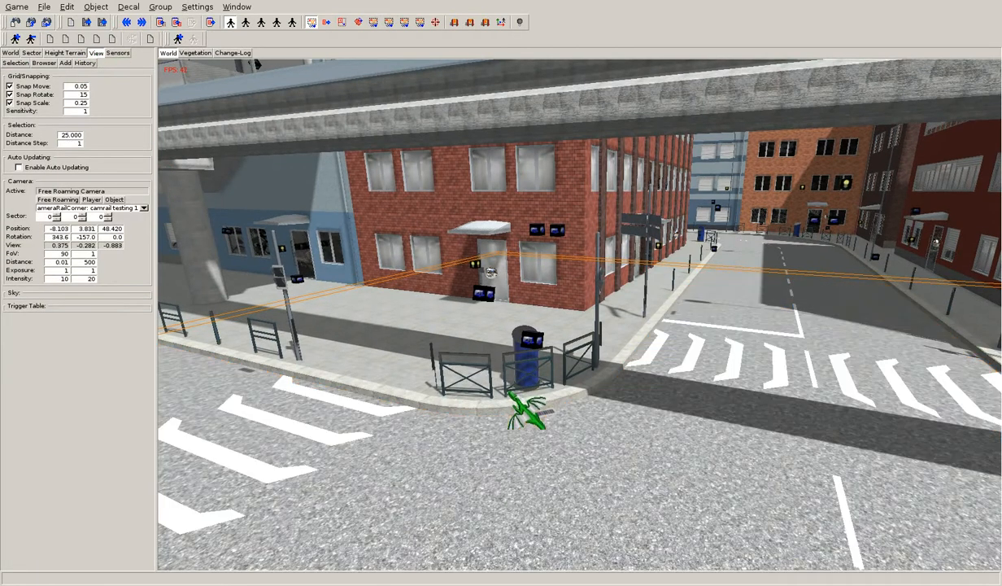
click(44, 63)
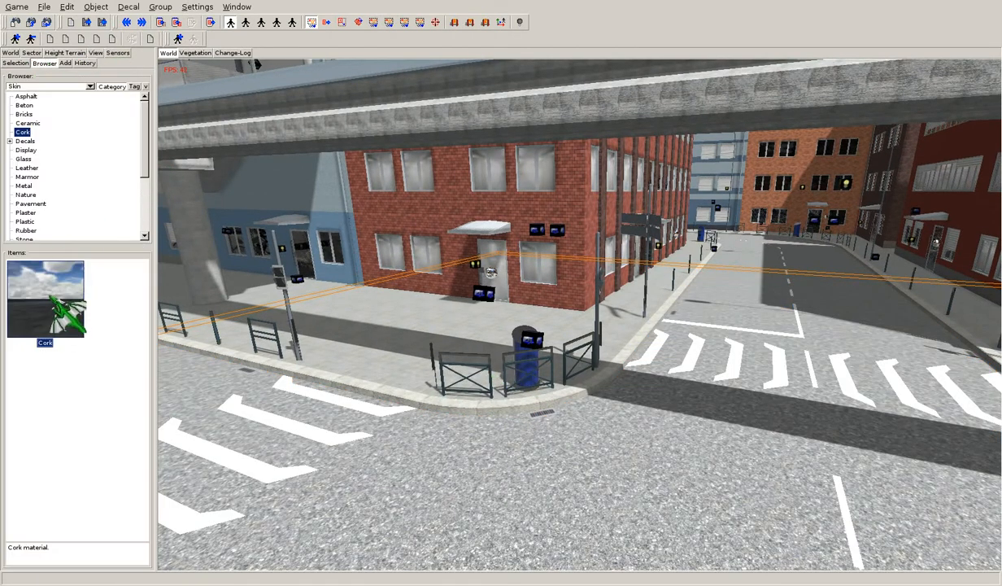
right_click(45, 298)
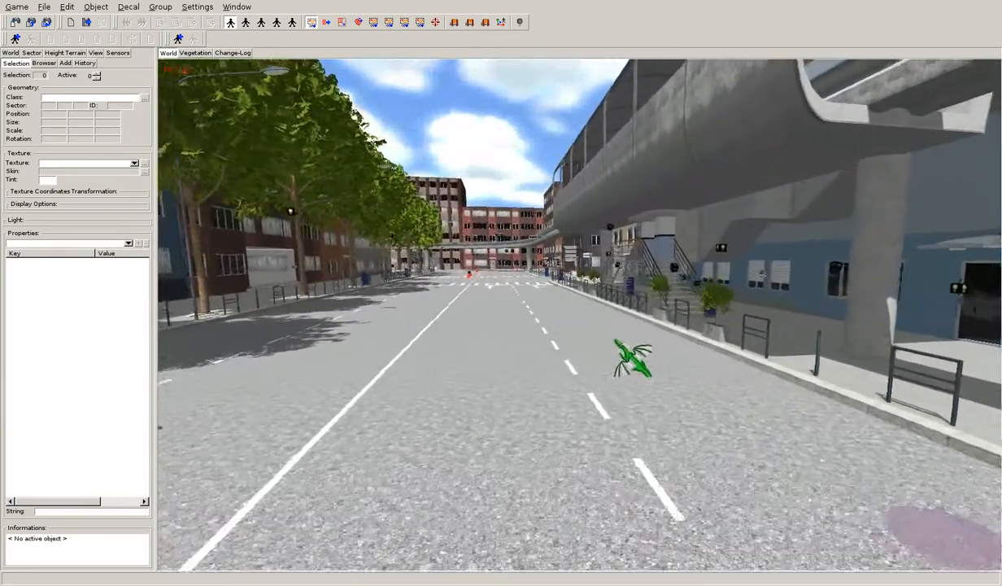
Expand the Prop object classes, view Container, then collapse Prop and list Items.
click(45, 62)
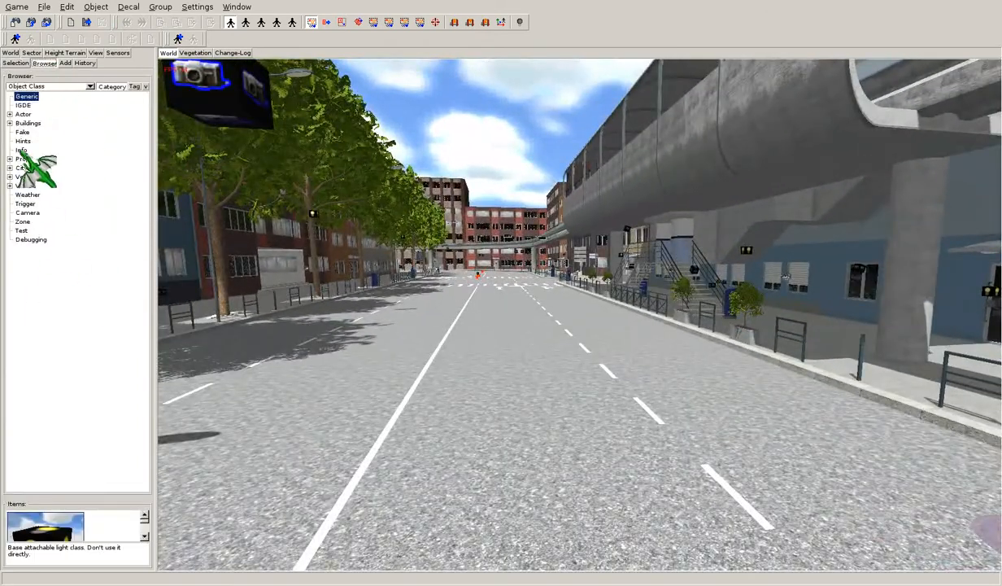
click(8, 159)
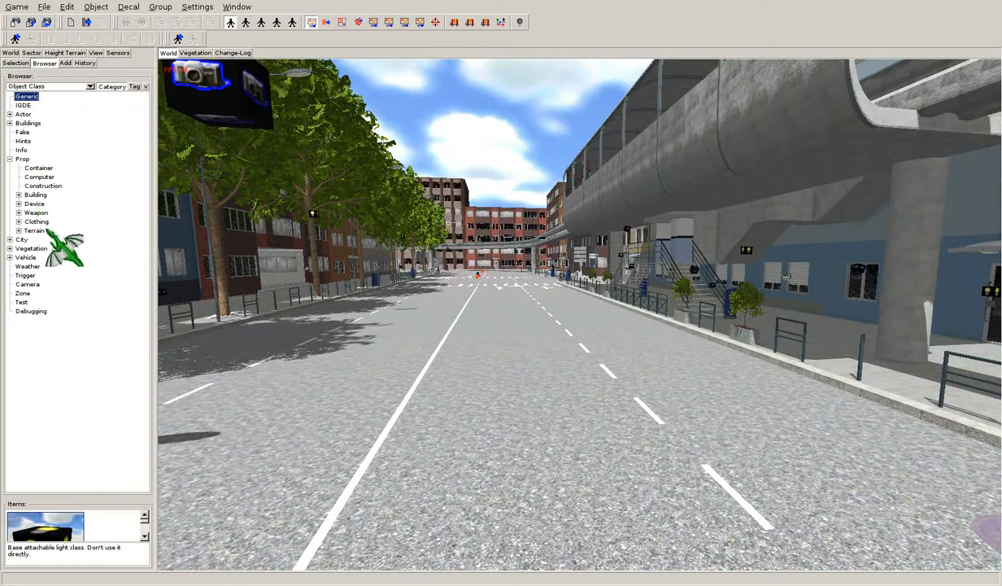
click(40, 168)
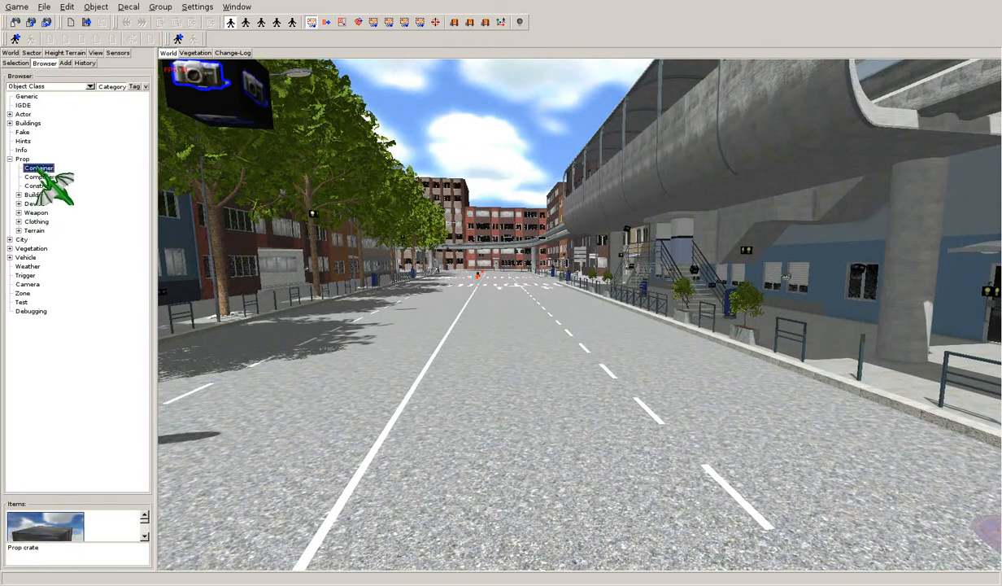
click(11, 159)
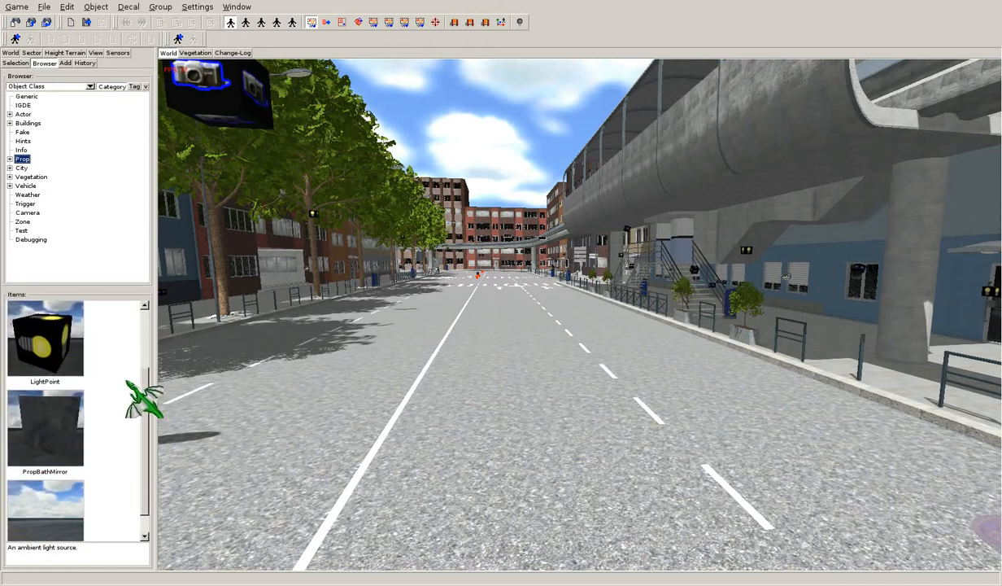
click(27, 96)
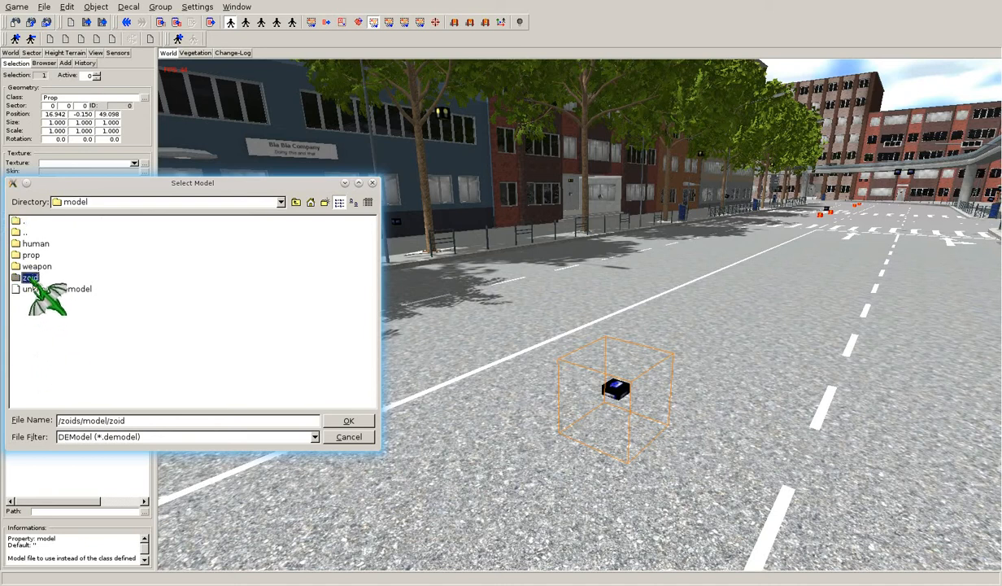
Set the prop's model to zoid/shield_liger/zoid.demodel and skin to skin/default.deskin.
double_click(31, 277)
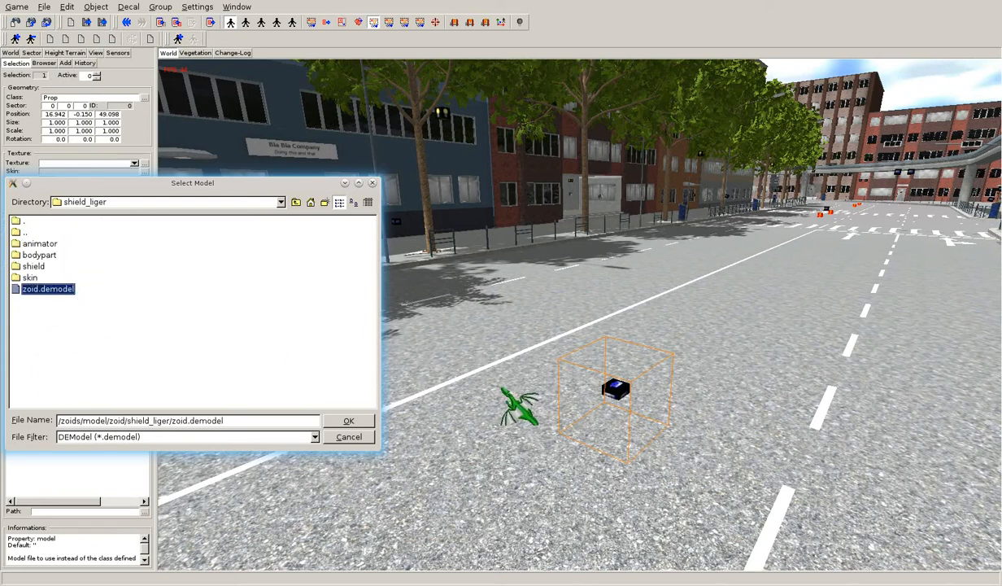
click(348, 420)
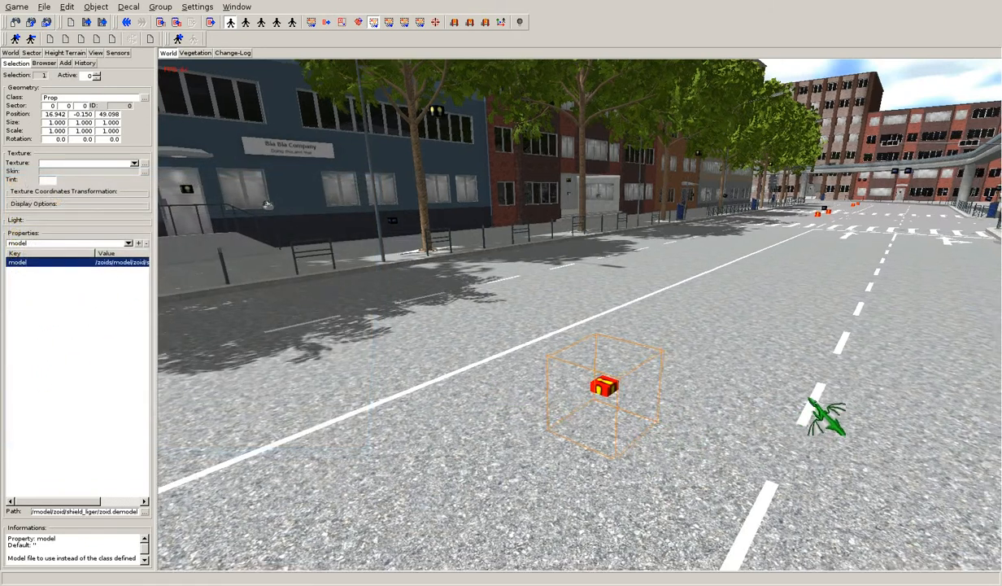
click(128, 243)
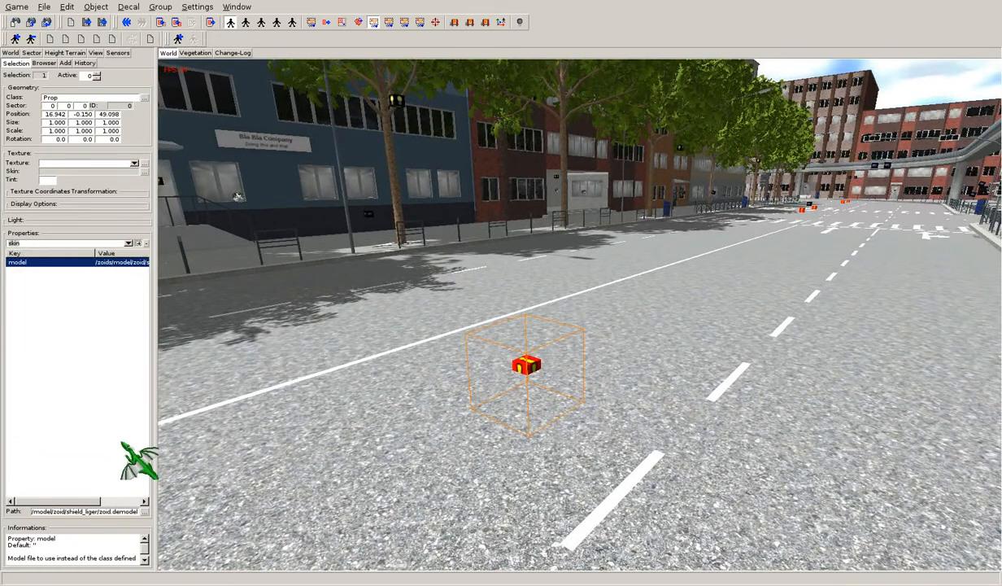
click(14, 271)
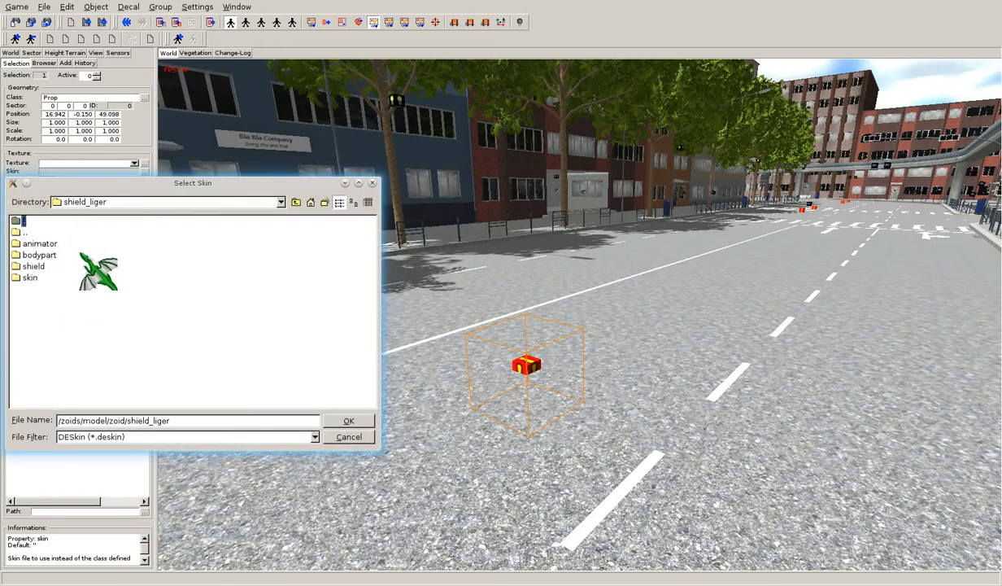
double_click(31, 277)
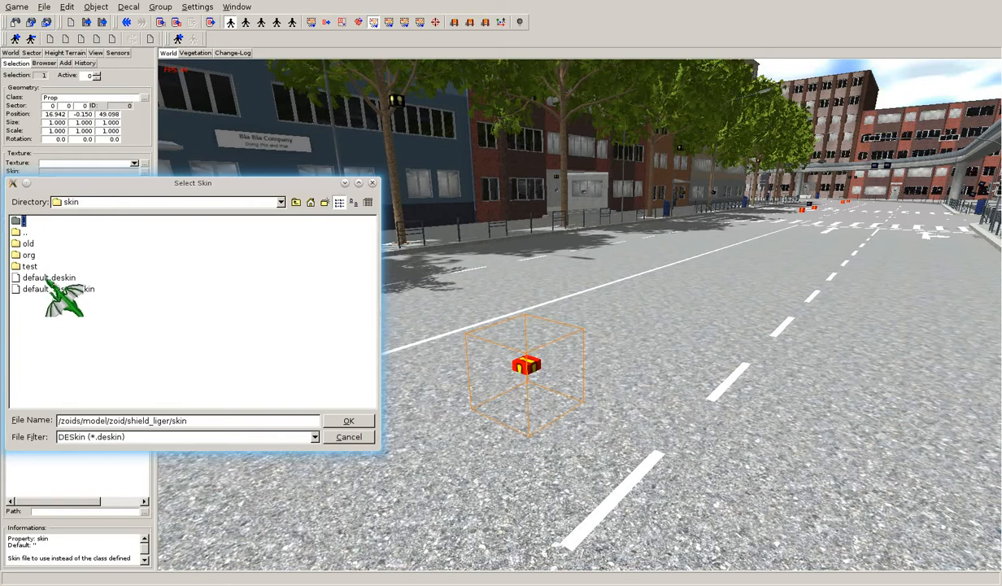
click(47, 278)
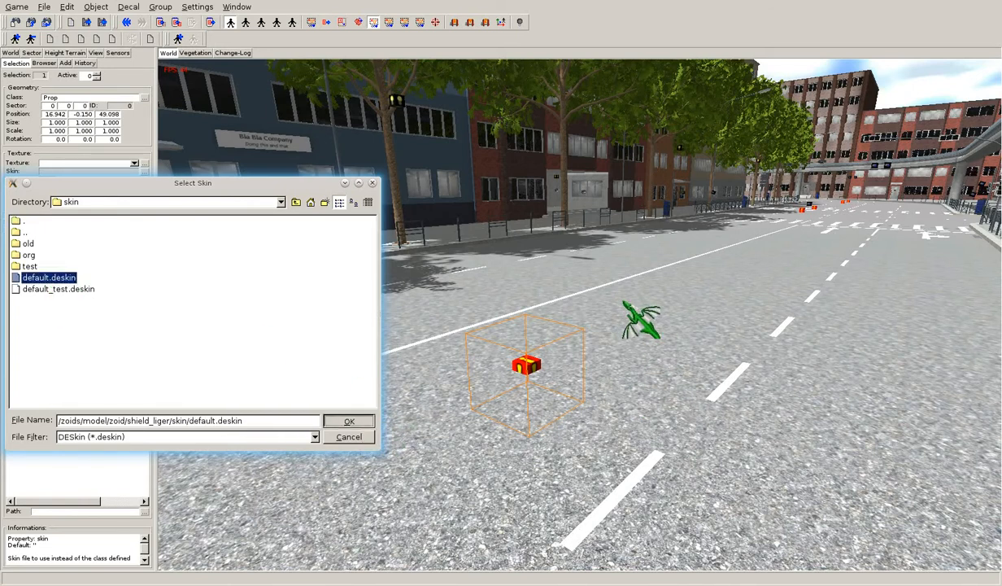
click(349, 421)
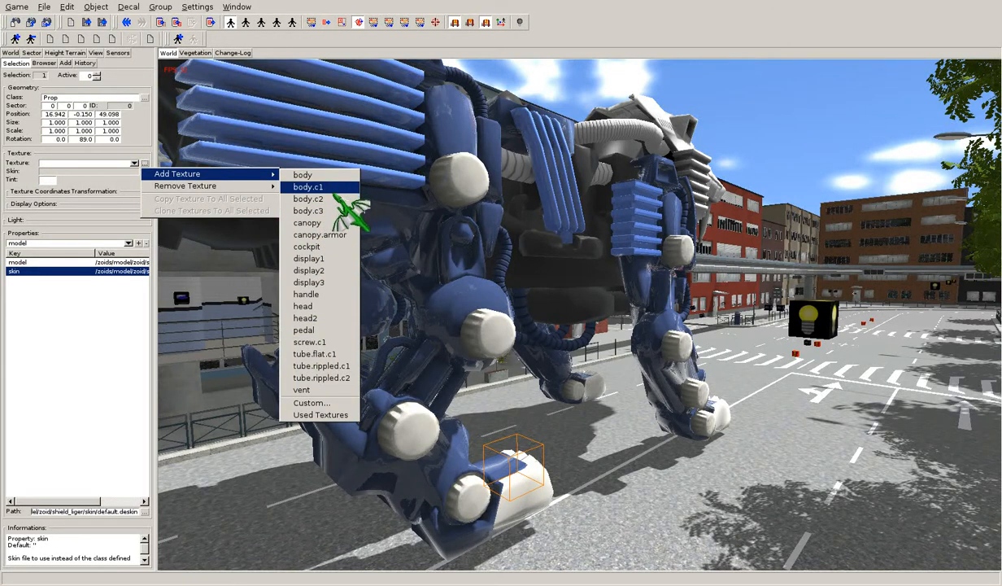
Add a body.c3 texture override using the Leather rough 2 skin, tinted red.
click(309, 211)
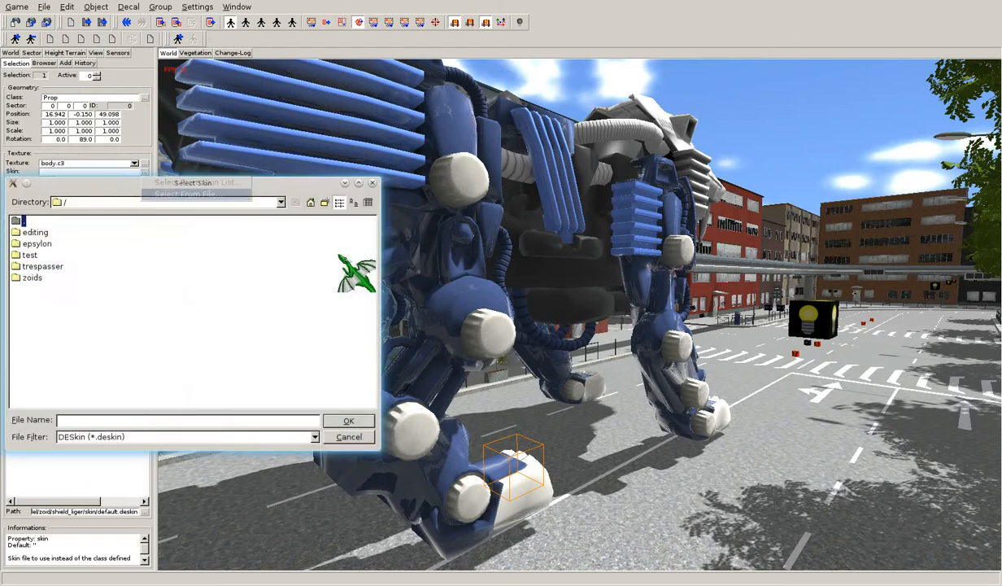
click(349, 436)
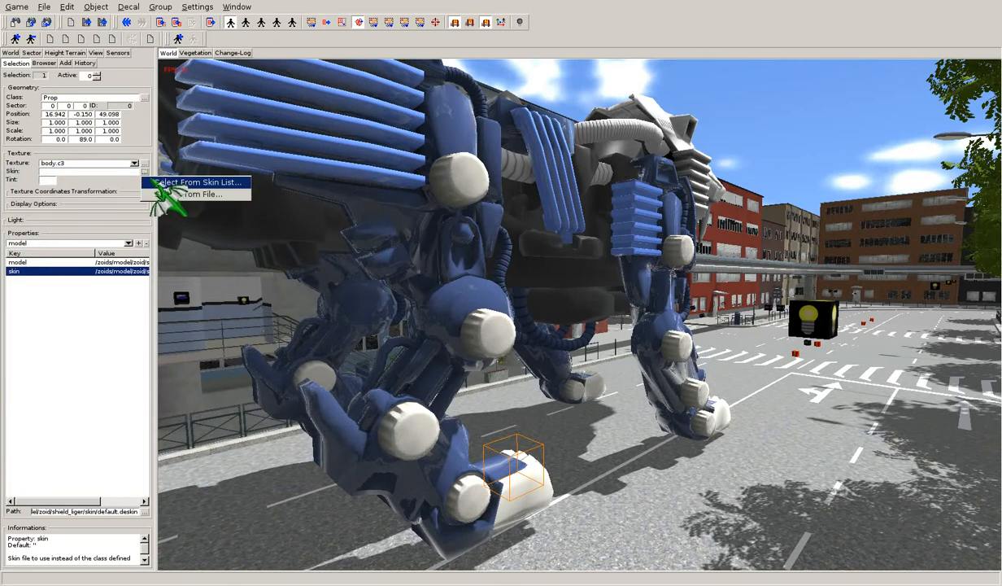
click(195, 181)
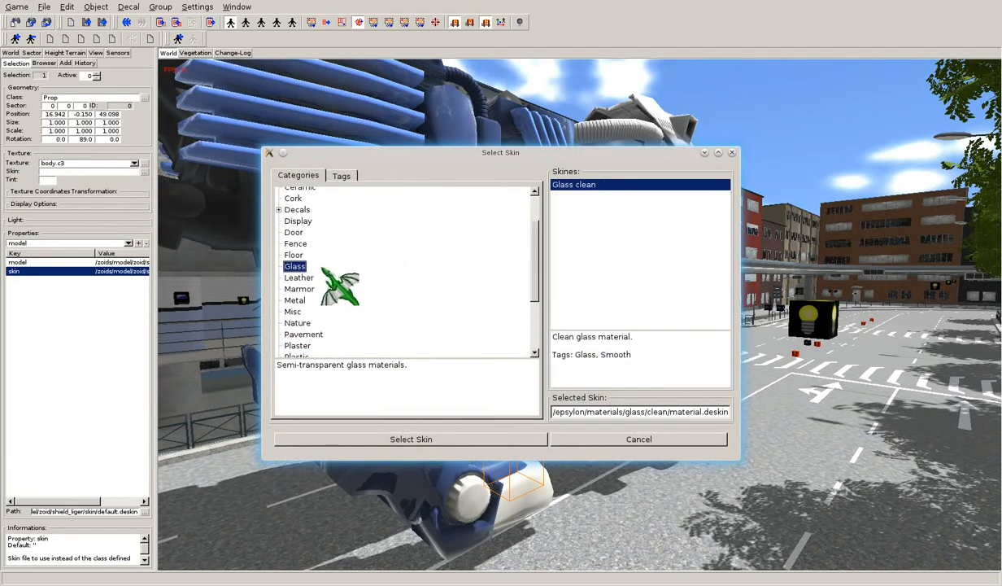
click(298, 278)
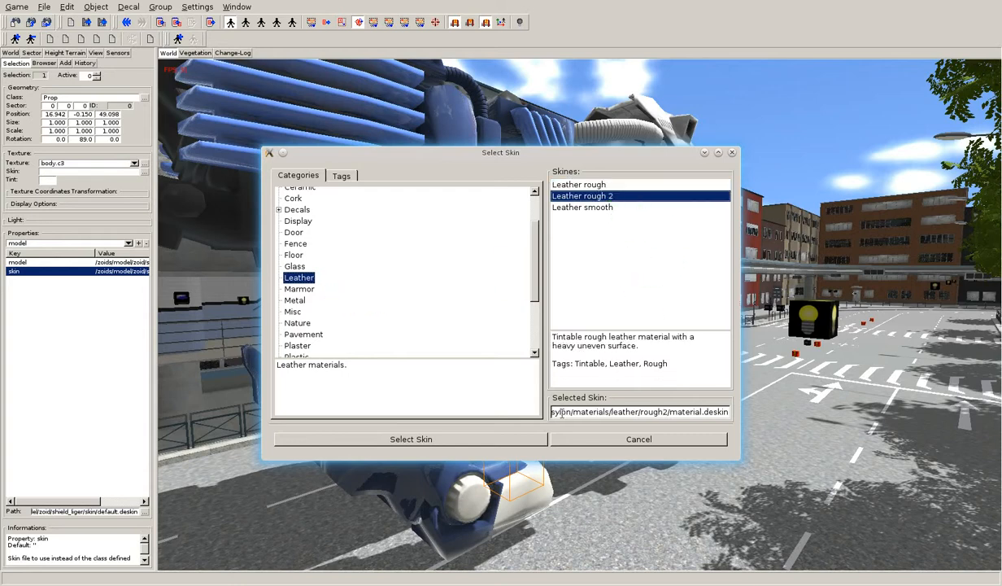
click(410, 438)
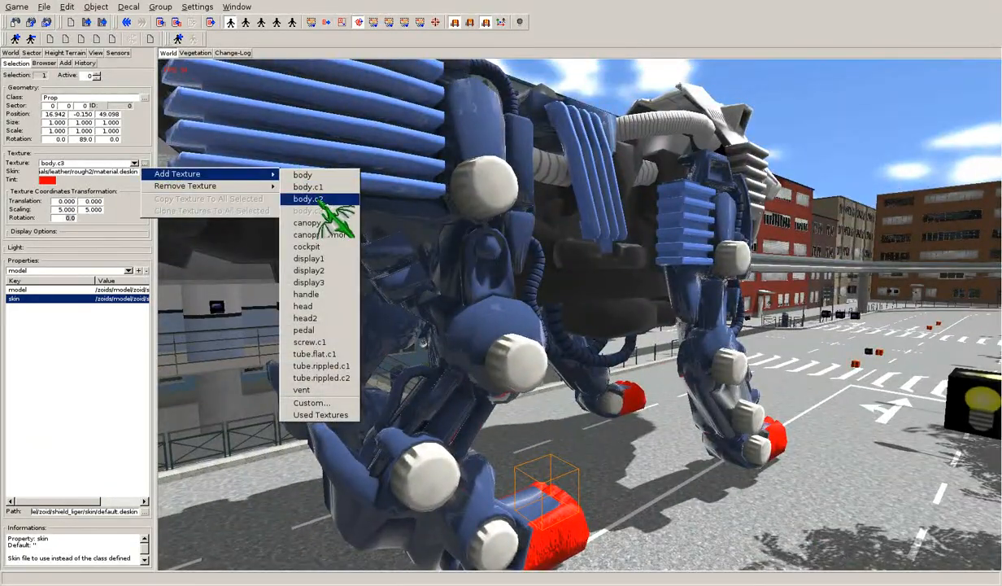
Add a body.c2 texture override and browse the Door, Marmor and Floor skins.
click(308, 198)
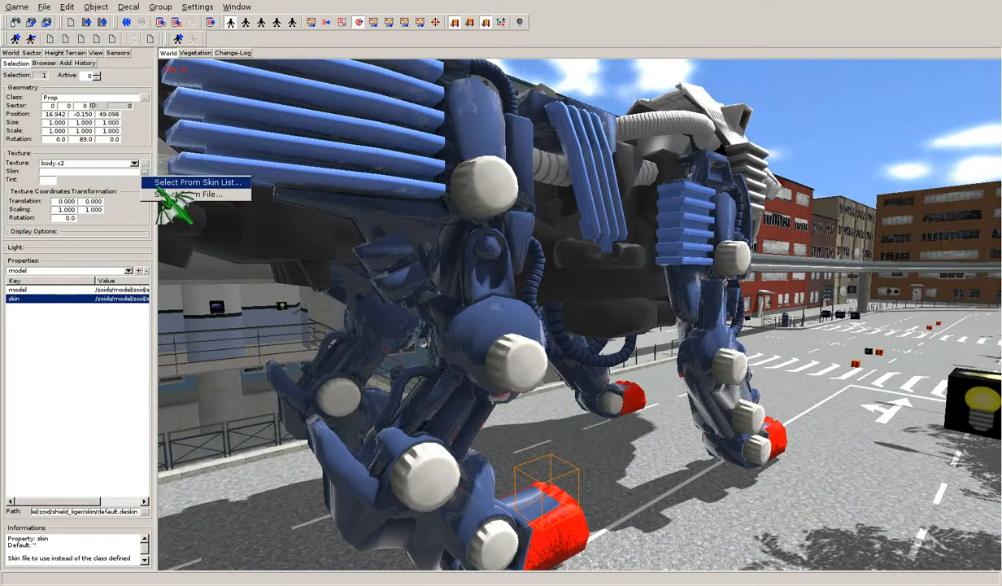
click(196, 181)
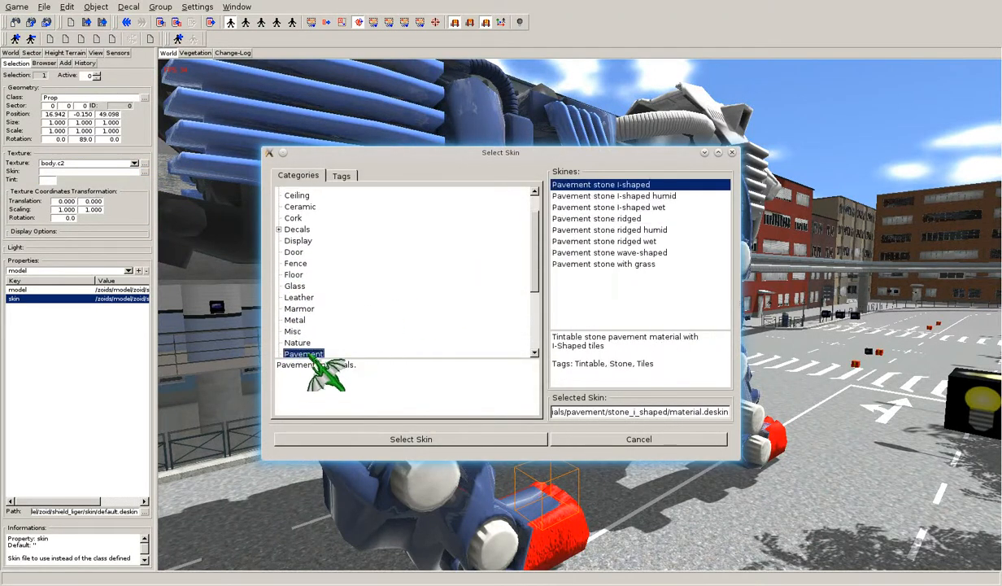
click(294, 251)
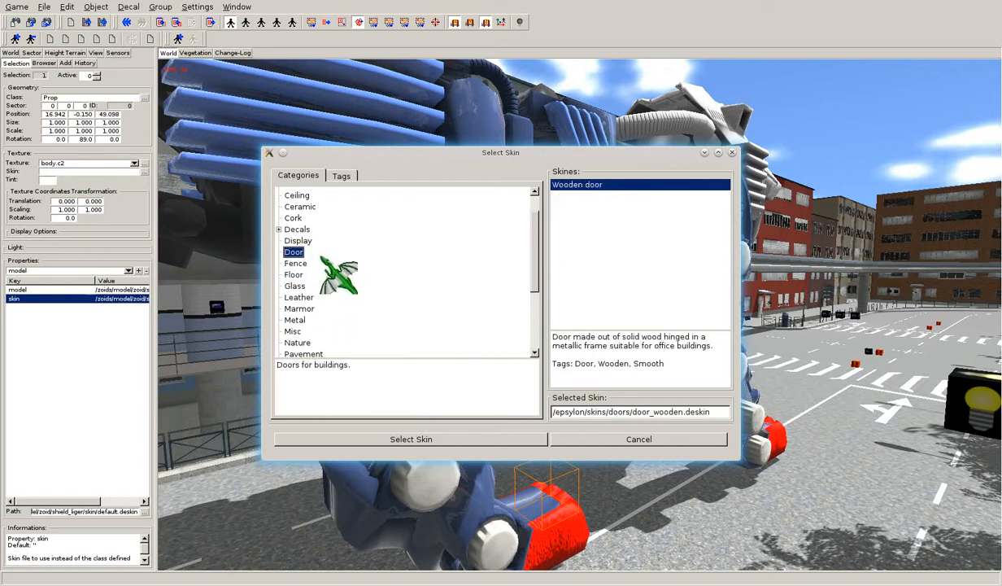
click(299, 309)
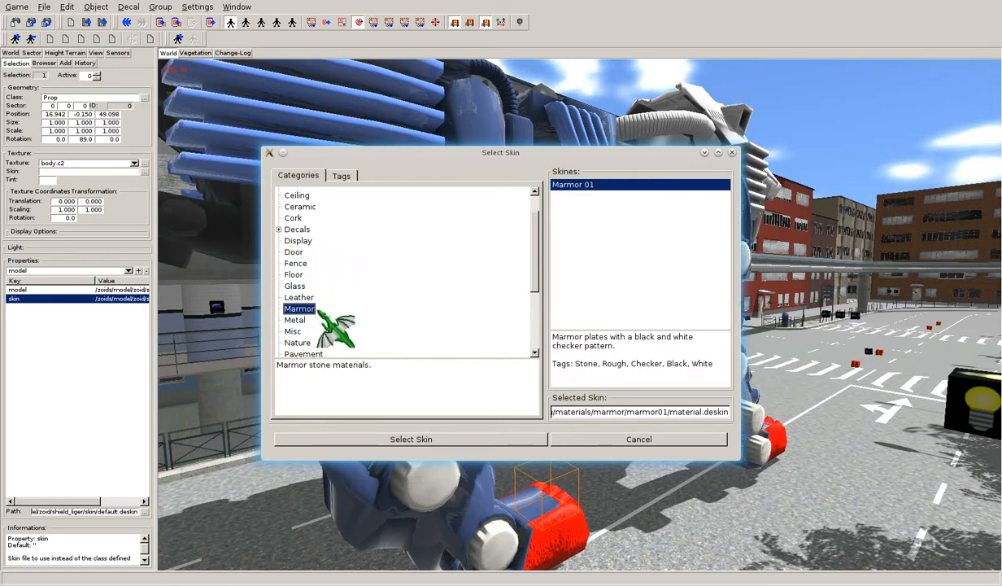
click(293, 275)
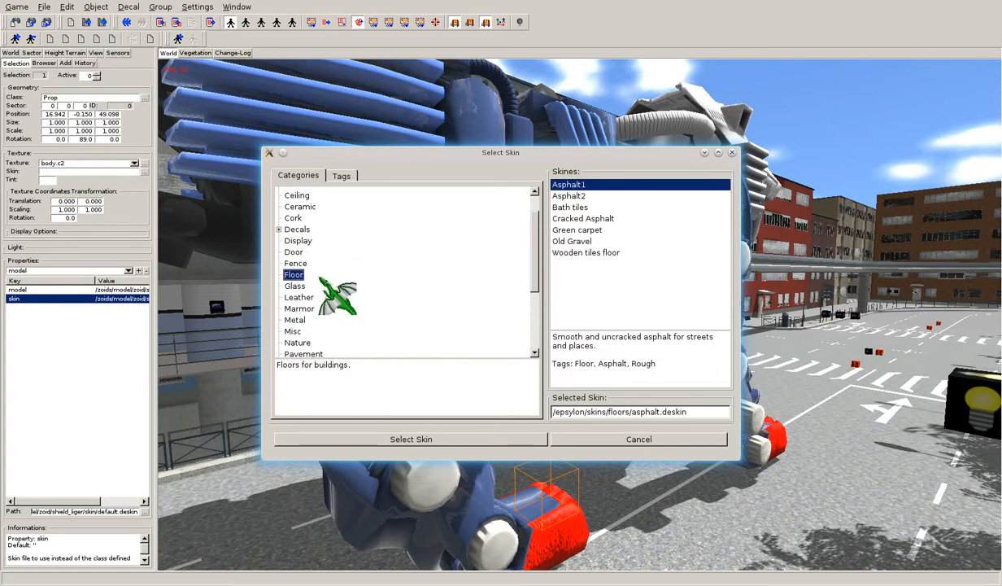
click(293, 251)
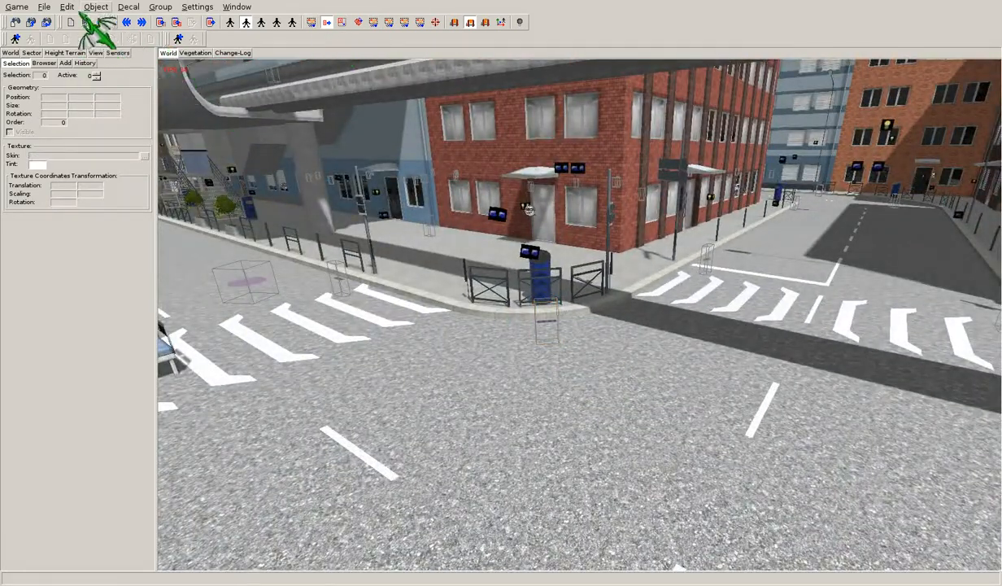
Deselect the object and list Browser assets by type (Object Class, Skin, Decal, Sky).
click(67, 6)
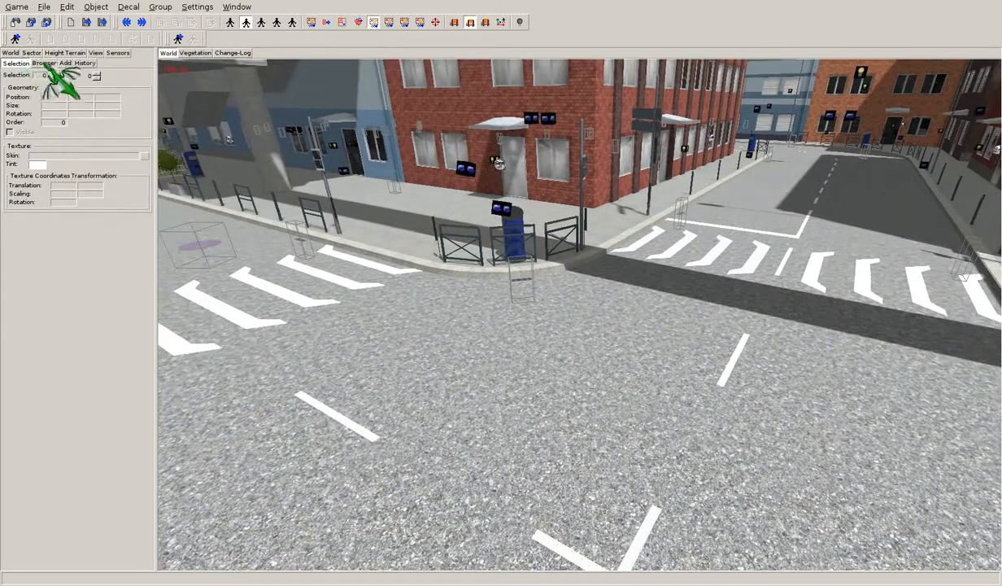
click(45, 64)
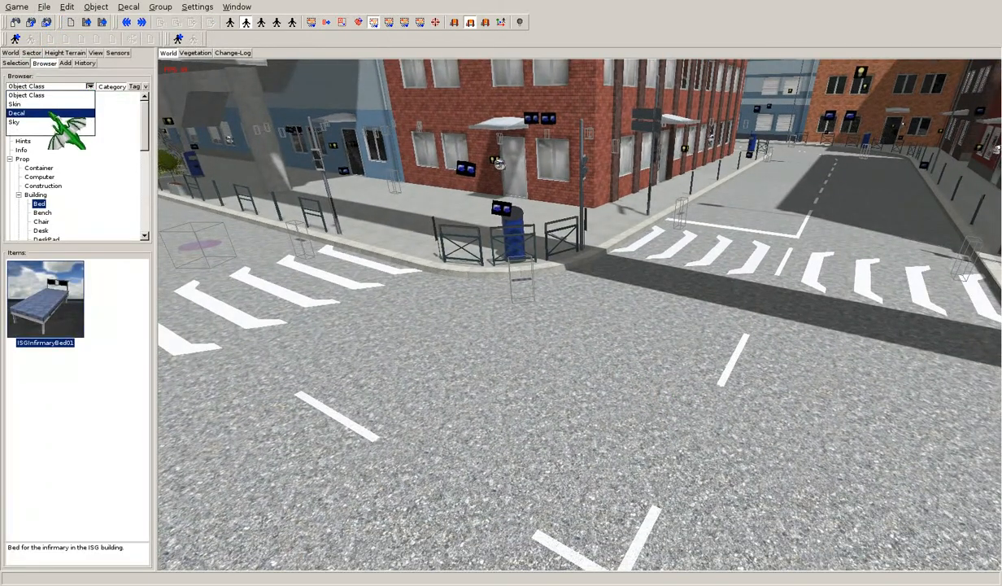
click(25, 112)
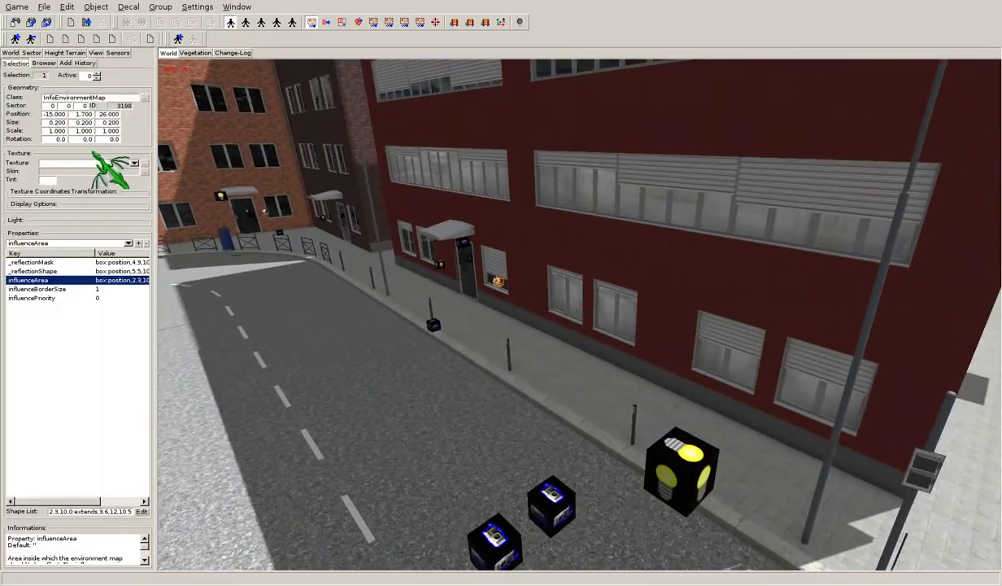
mouse_move(170, 541)
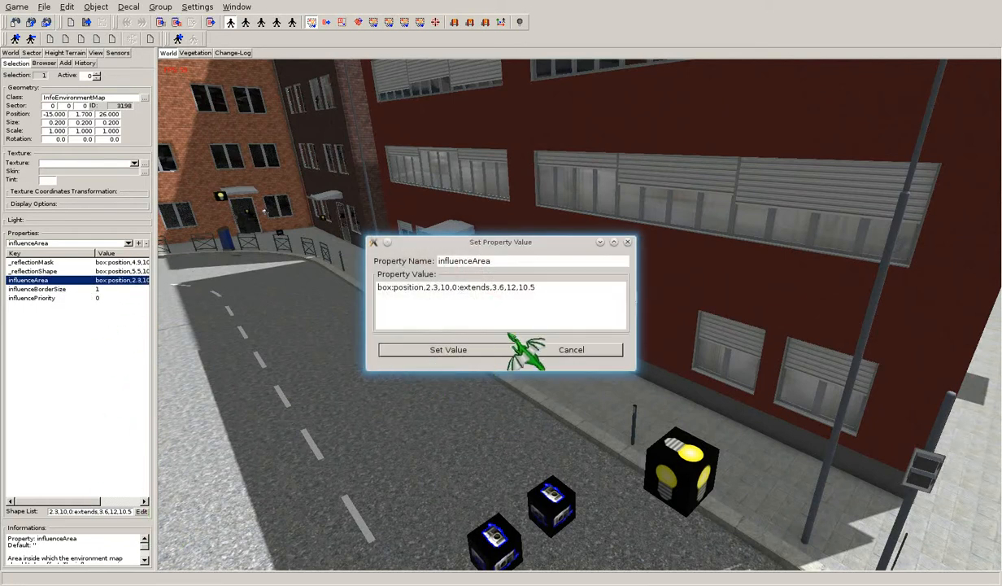
mouse_move(526, 309)
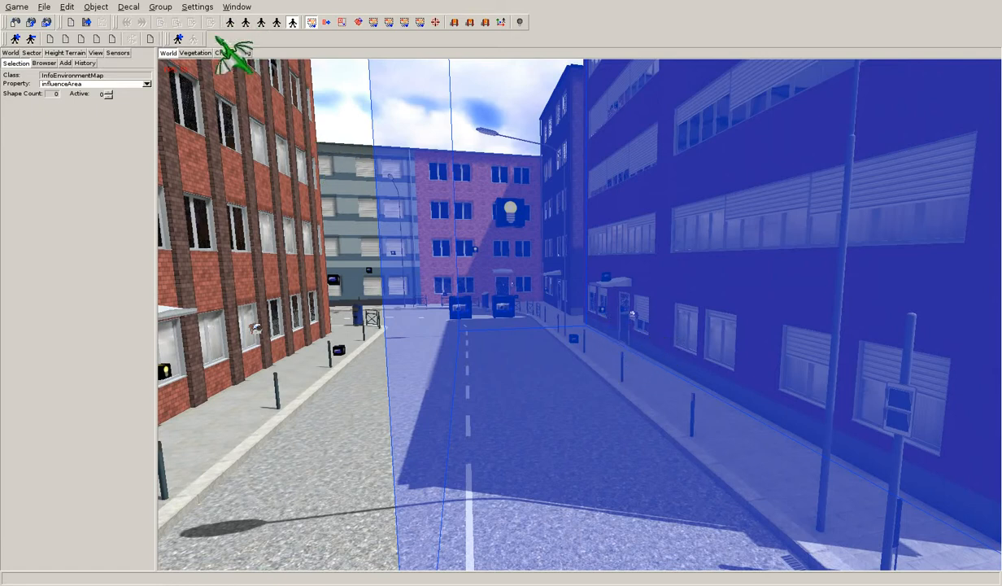
Show the InfoEnvironmentMap's influenceArea as a box volume spanning the street.
click(67, 5)
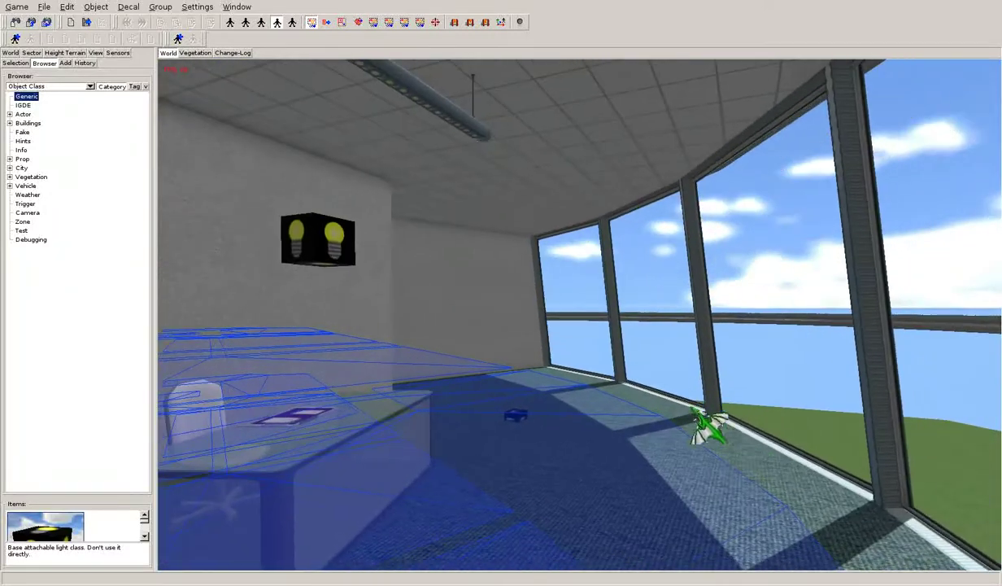
Fly into the glass-walled office and list object classes in the Browser.
click(6, 52)
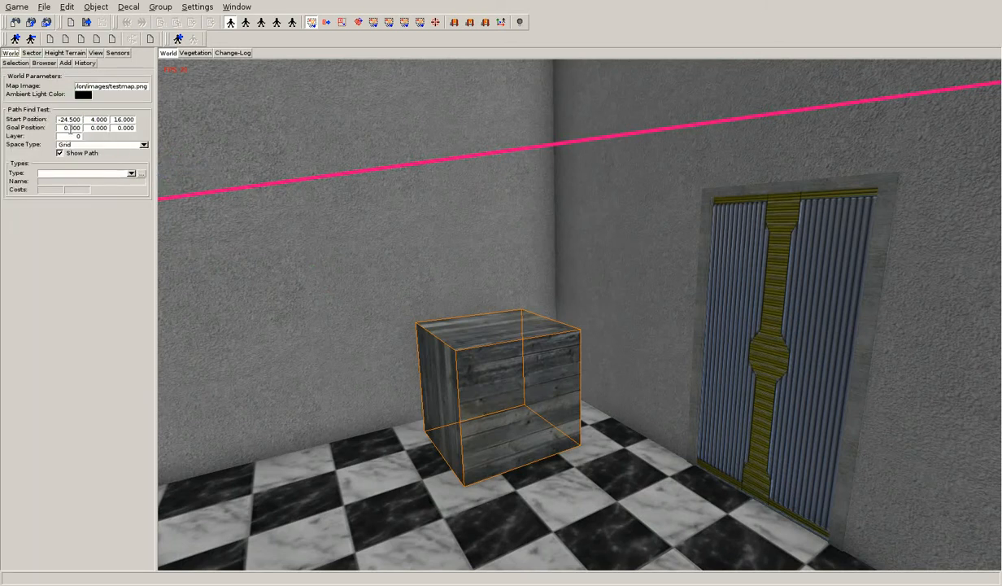
Set the path-find test goal so a route crosses the navmesh and climbs the stairs.
click(496, 399)
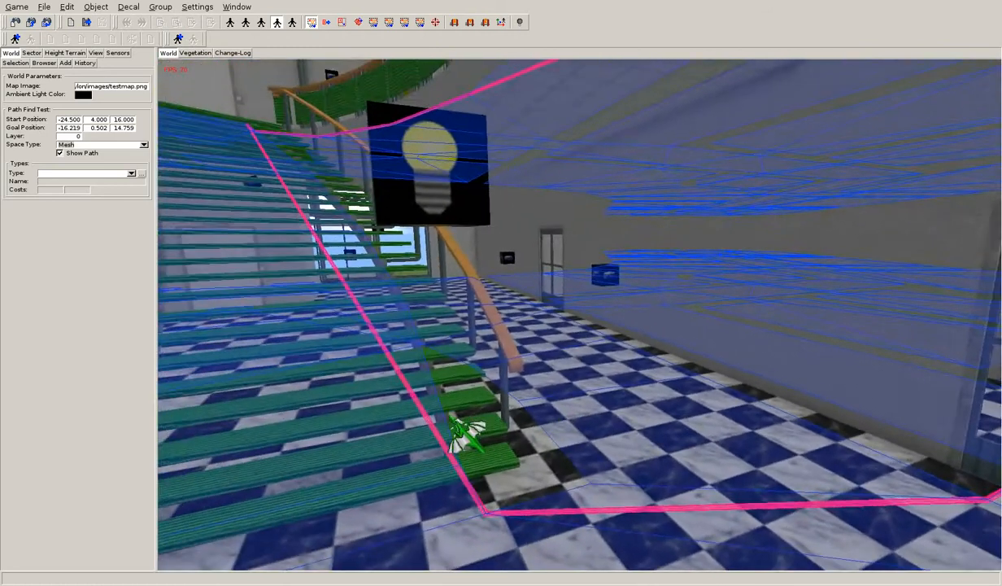
click(65, 53)
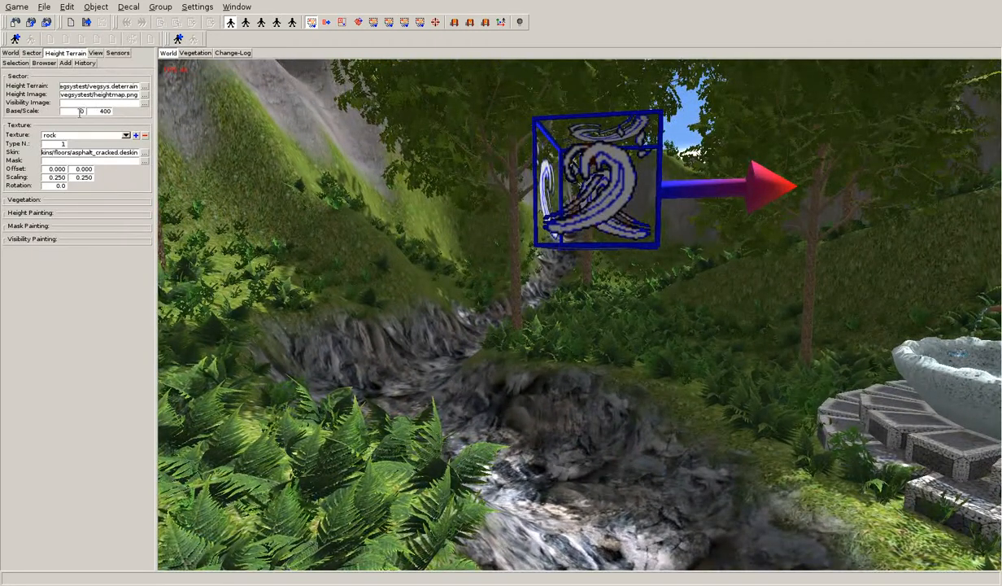
Keep rock as the edited texture, expand Height Painting, and enter Visibility Paint Mode.
click(125, 135)
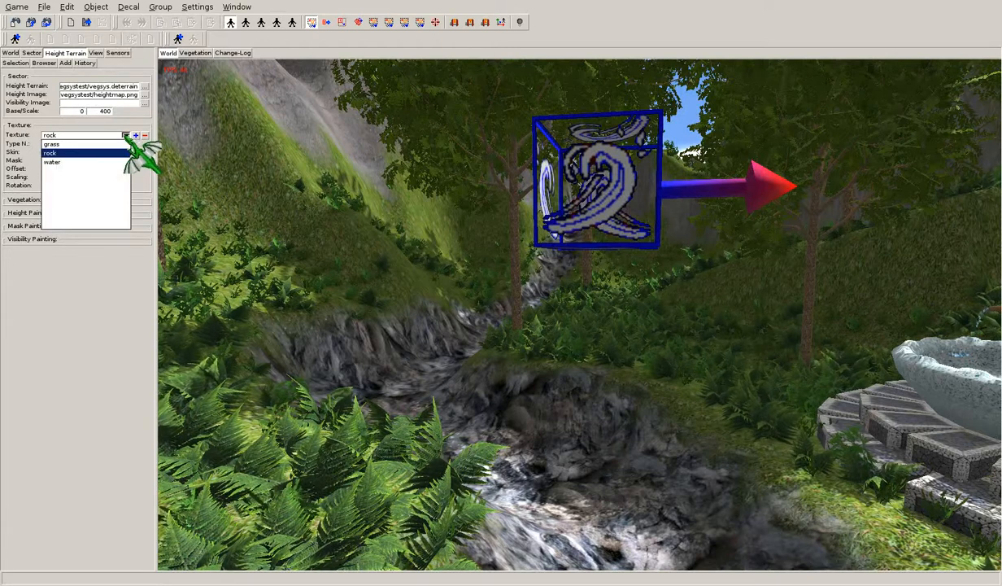
click(51, 153)
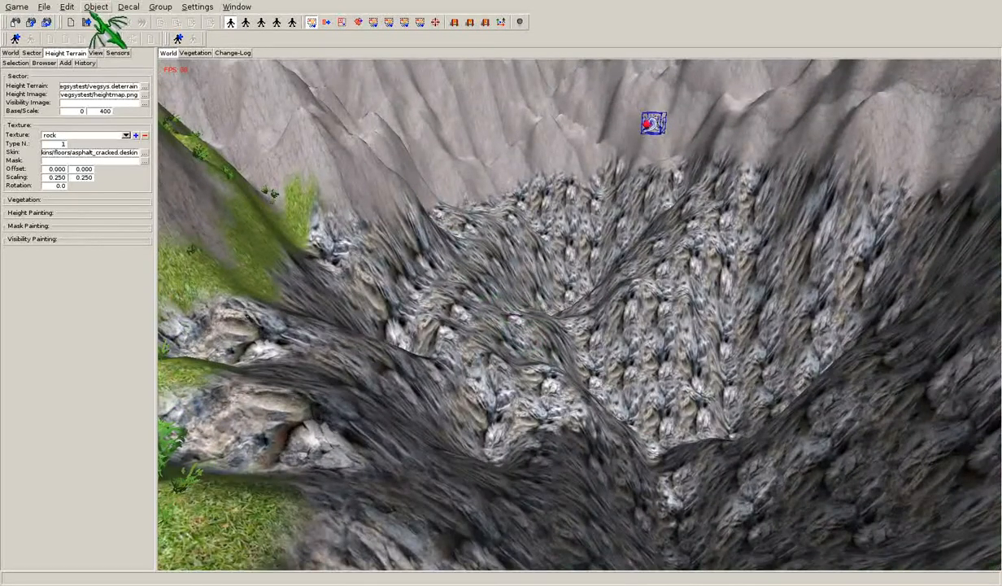
click(164, 7)
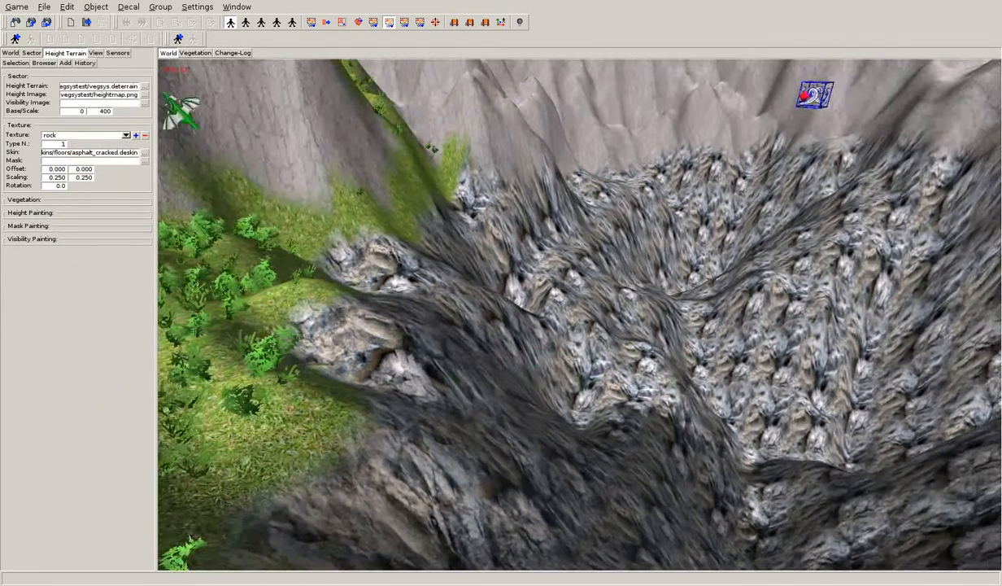
click(30, 212)
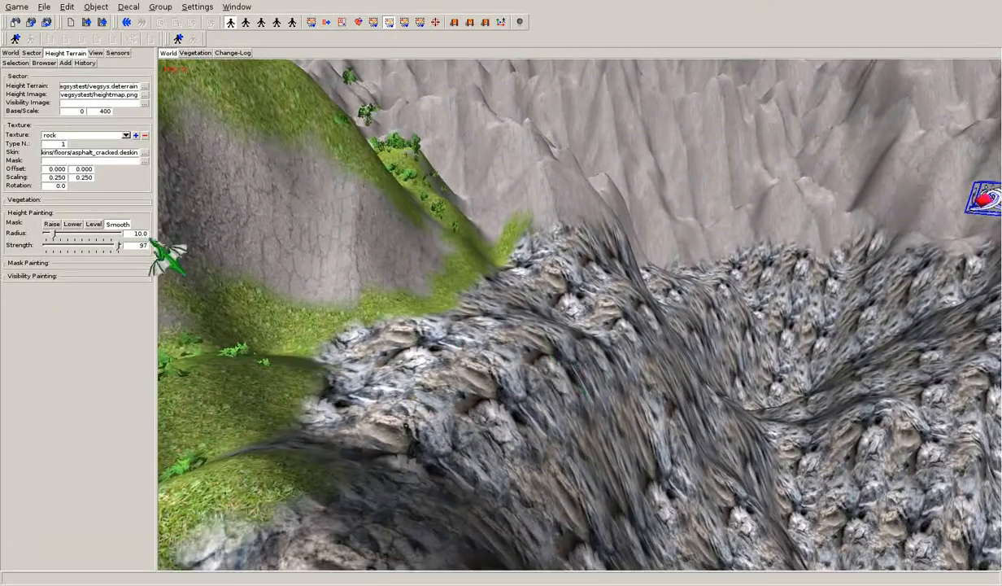
click(66, 7)
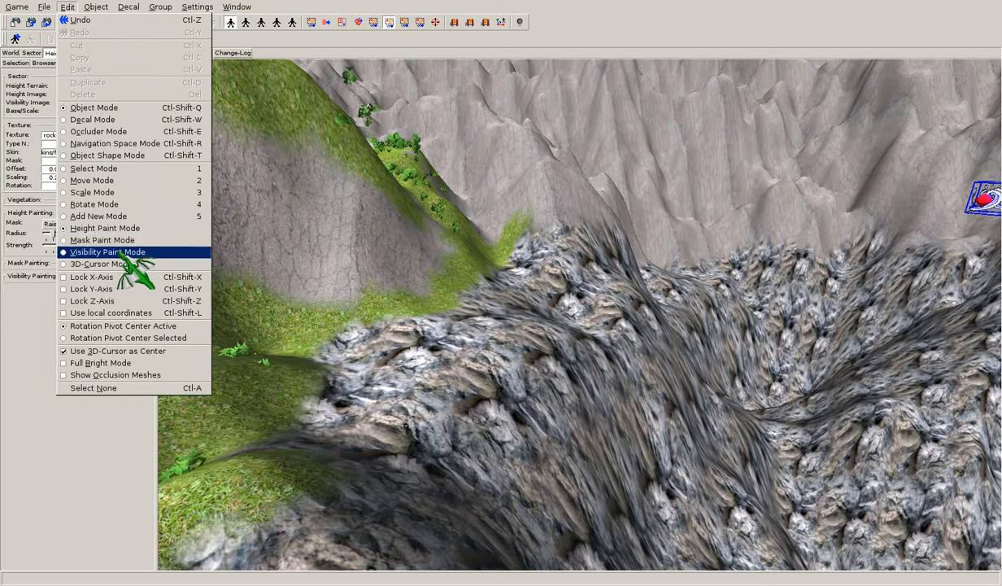
click(104, 228)
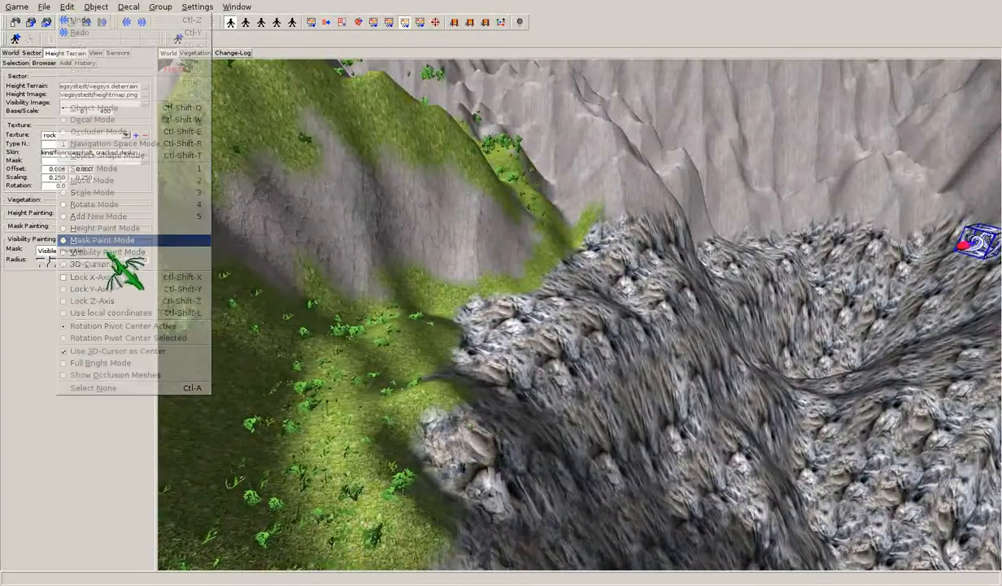
Enter Mask Paint Mode, view the grass texture's mask, then pick another texture.
click(101, 239)
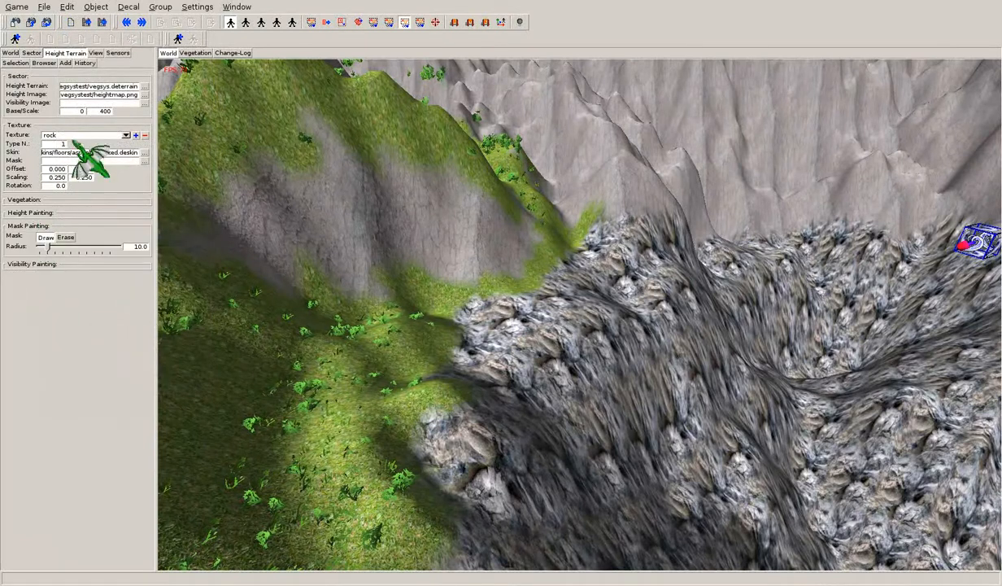
click(126, 135)
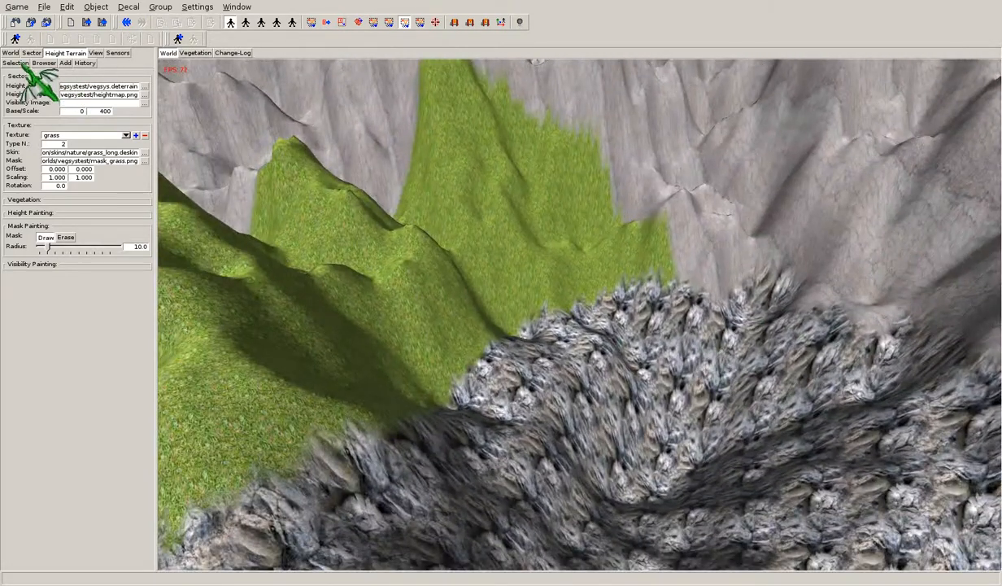
click(125, 135)
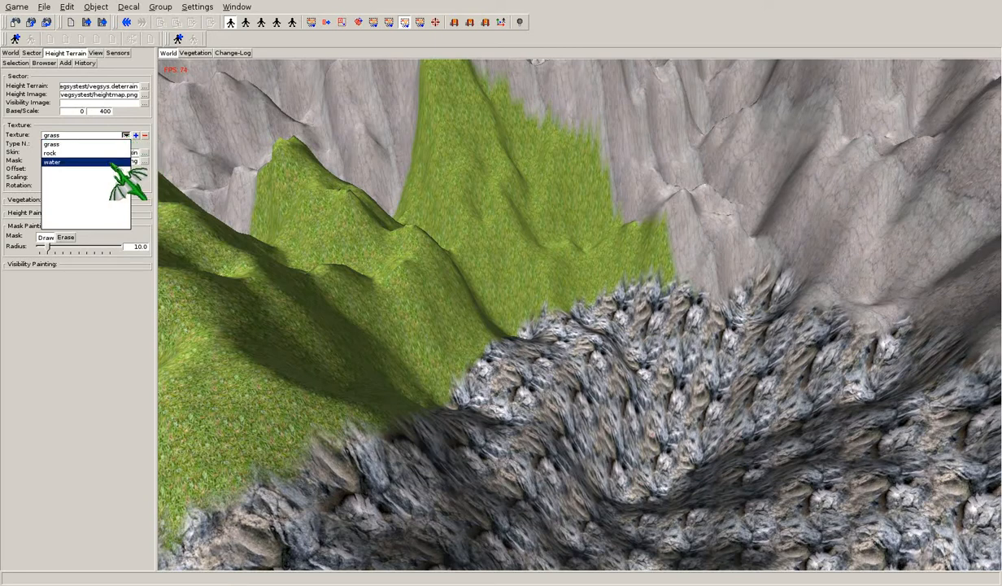
click(58, 161)
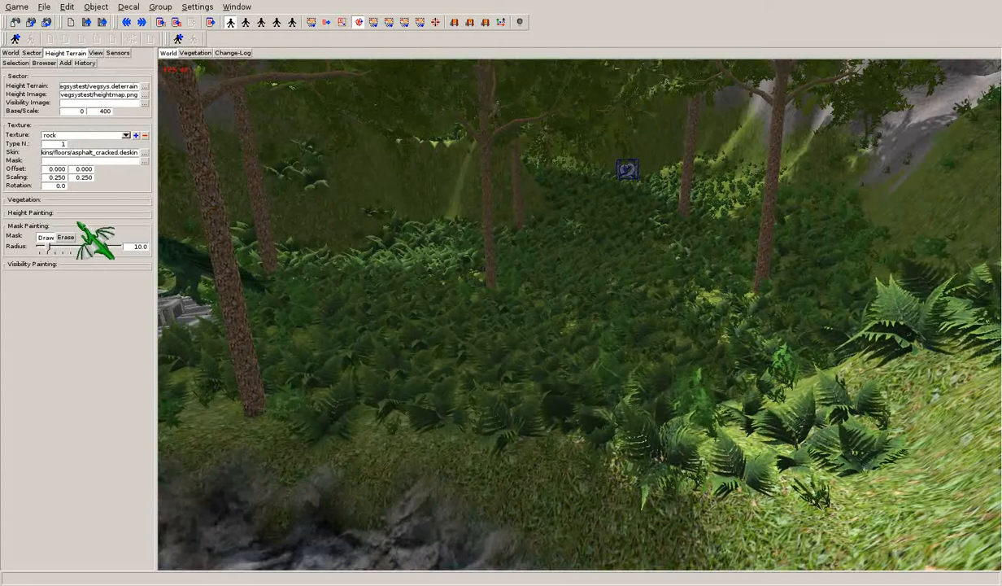
Select vegetation layer 2: small plants and choose its Variation 1.
click(25, 199)
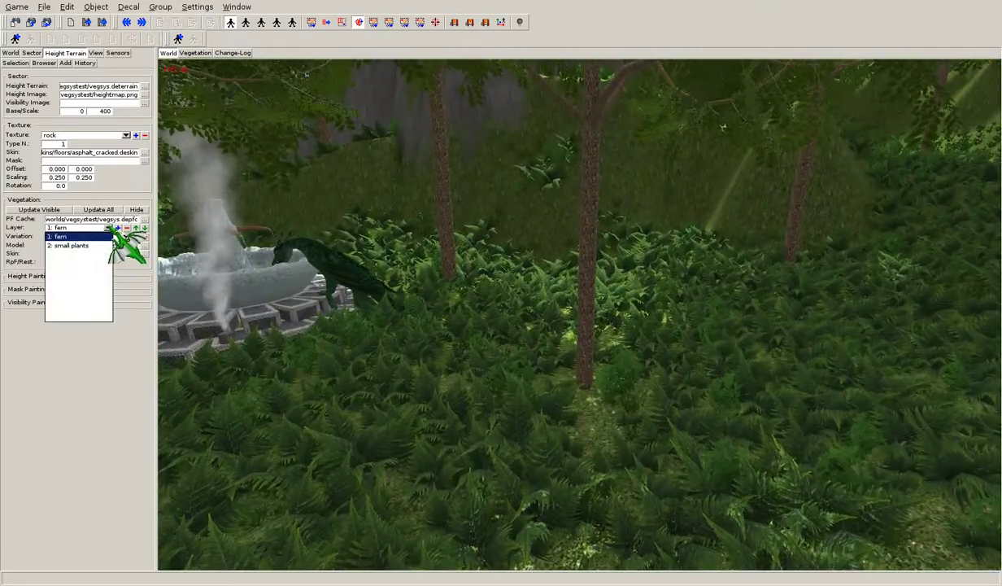
click(69, 245)
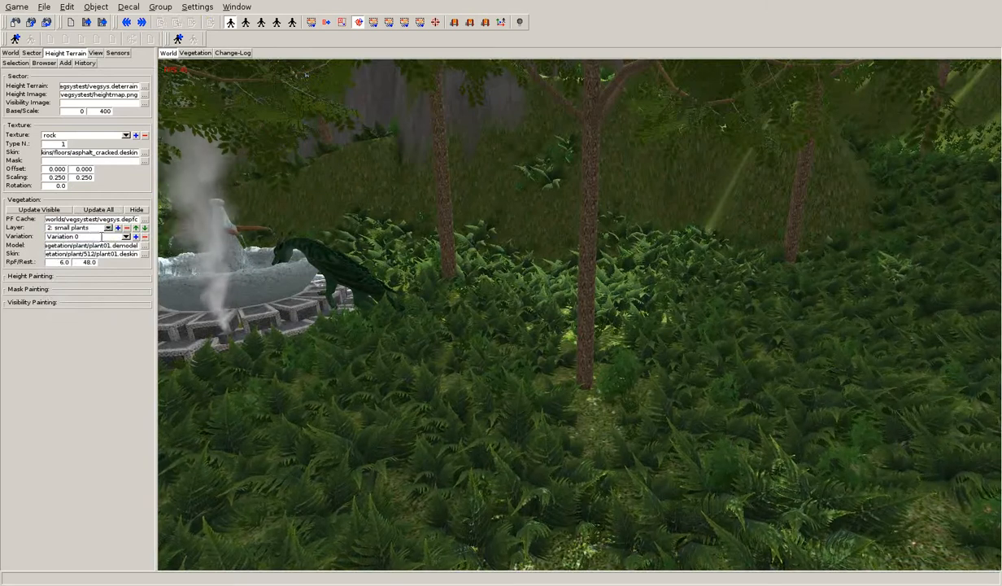
click(126, 236)
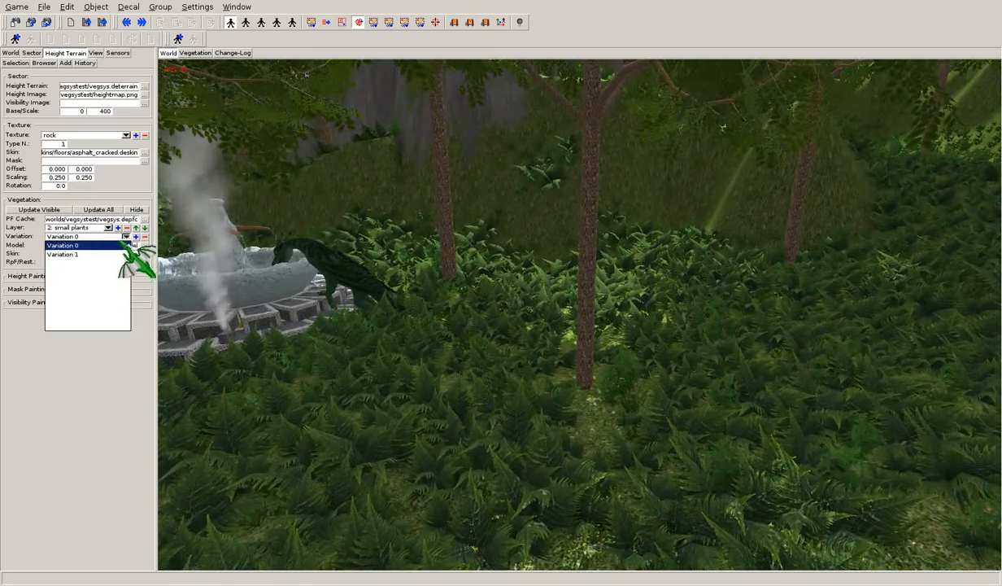
click(63, 254)
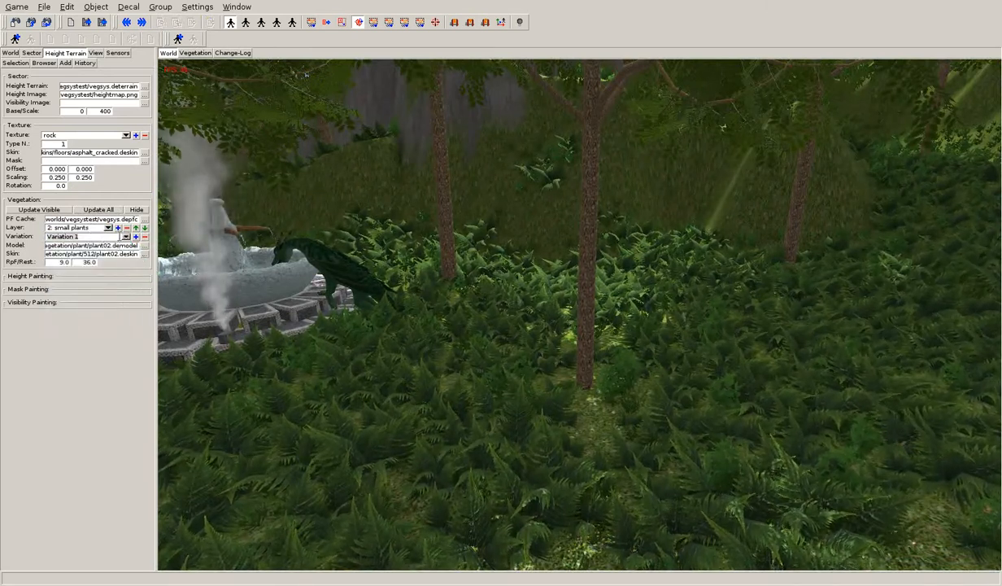
click(107, 227)
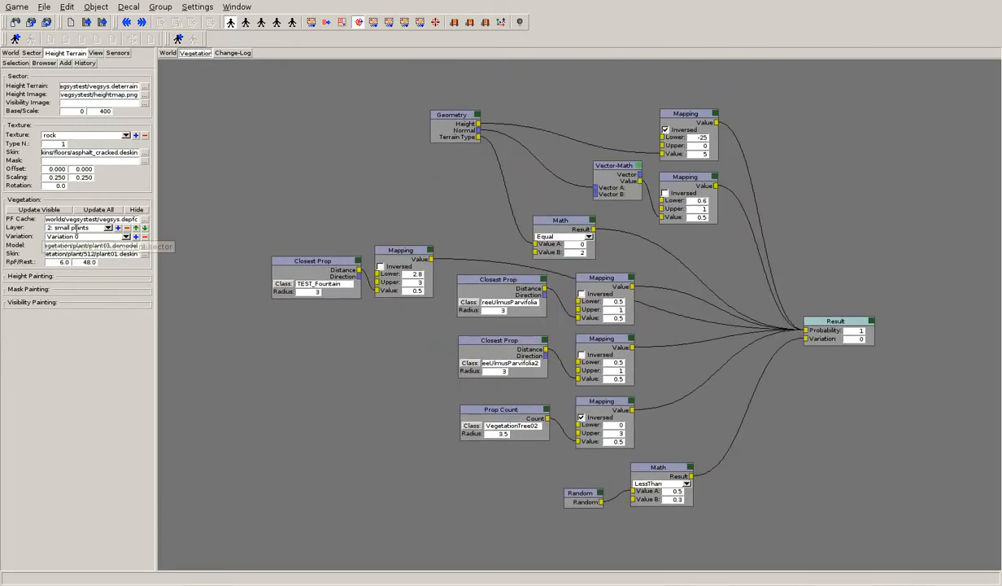
mouse_move(78, 228)
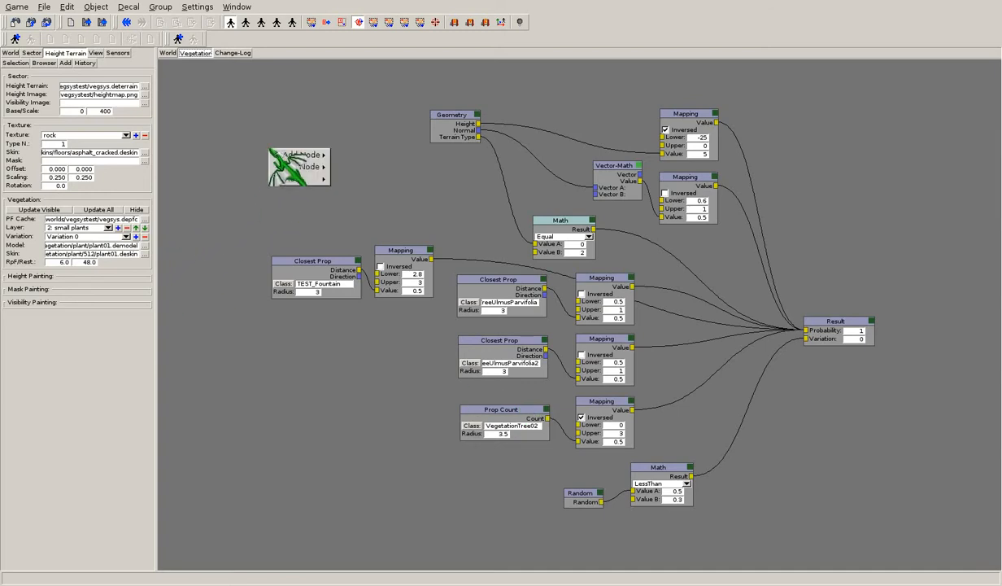
Add a TEST_DragonDrinking Closest Prop node and a Mapping node feeding fern probability.
click(301, 155)
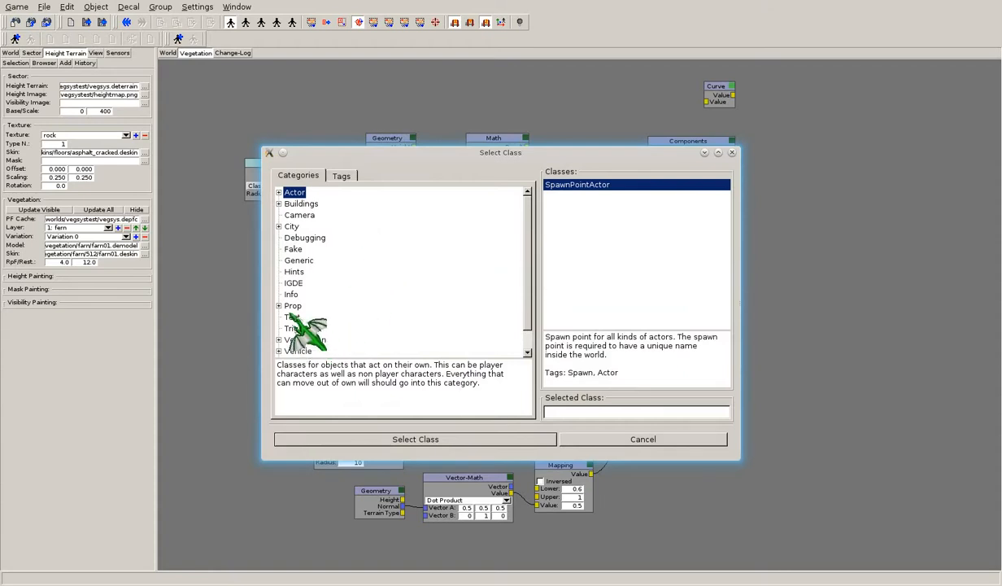
click(292, 316)
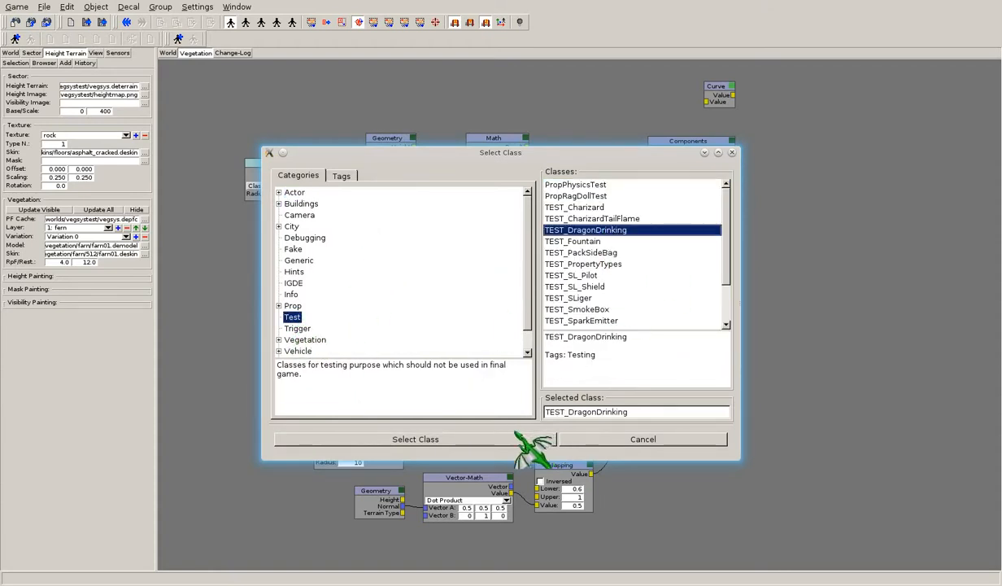
click(415, 439)
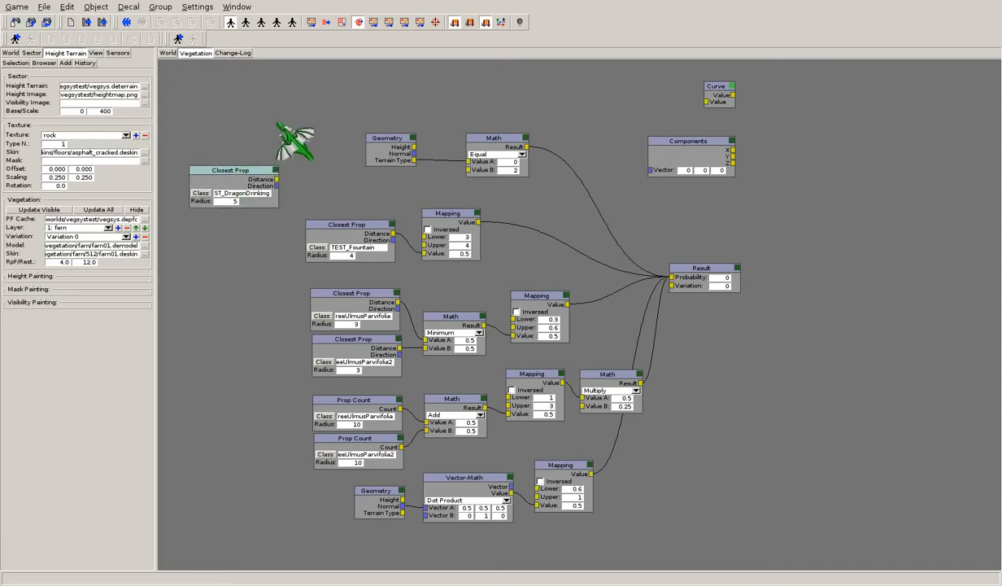
right_click(318, 151)
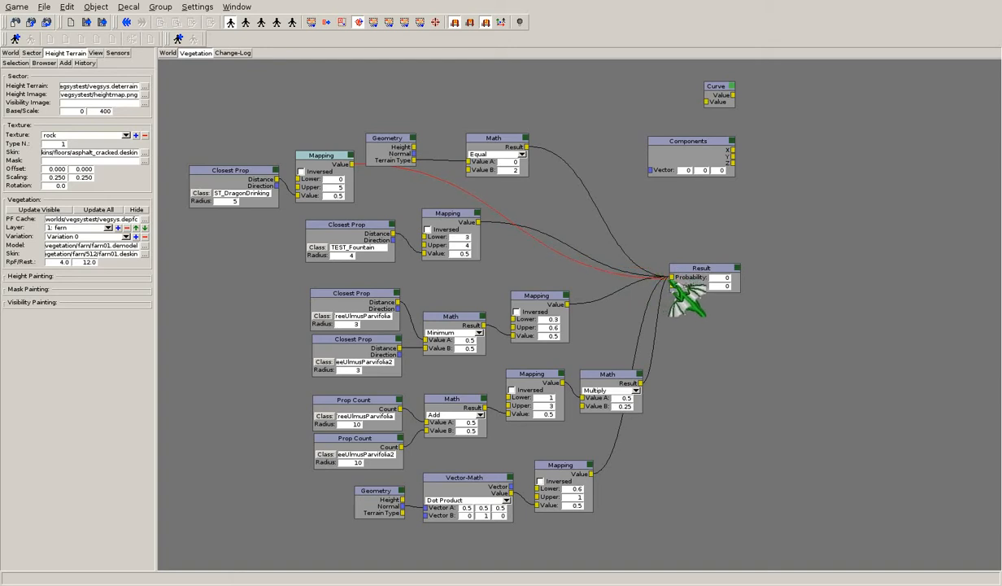
click(166, 54)
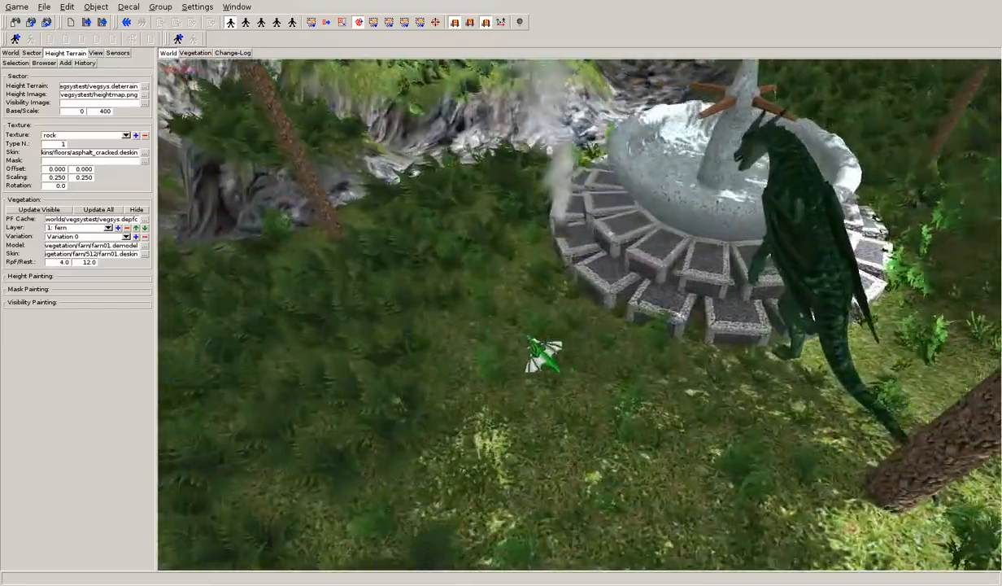
Add a Subtract math node (1 minus mapping) wired into fern Result Probability.
click(189, 53)
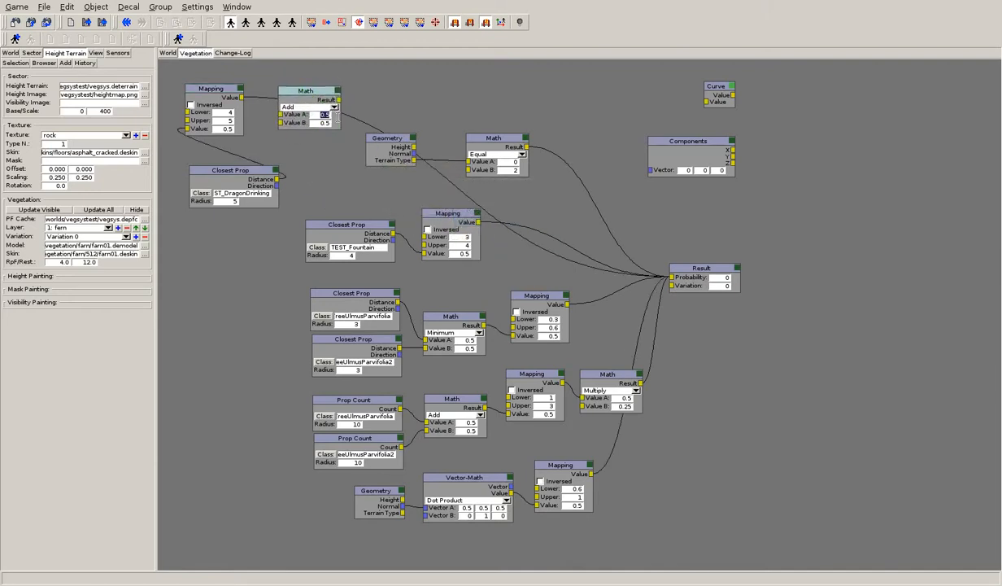
click(309, 106)
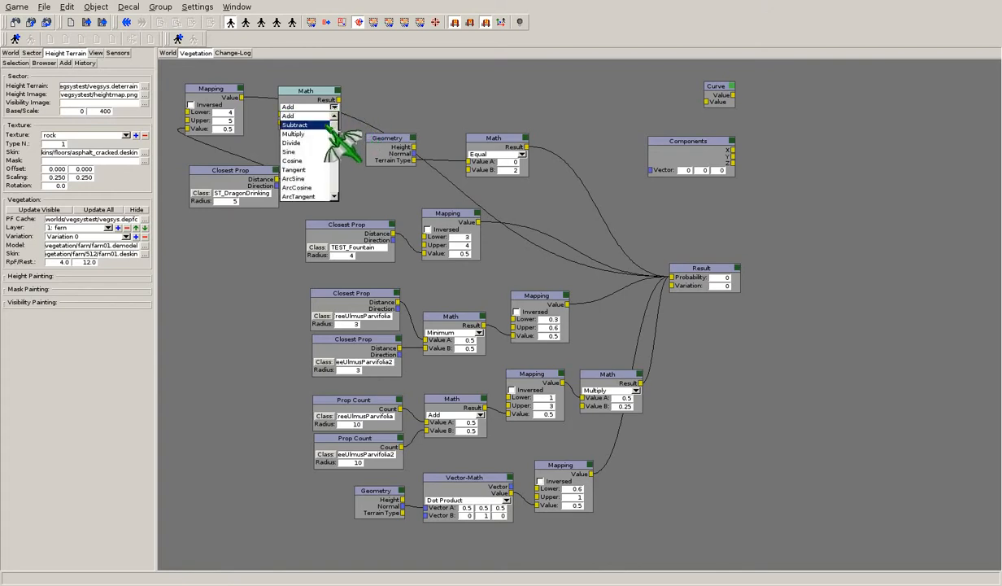
click(296, 125)
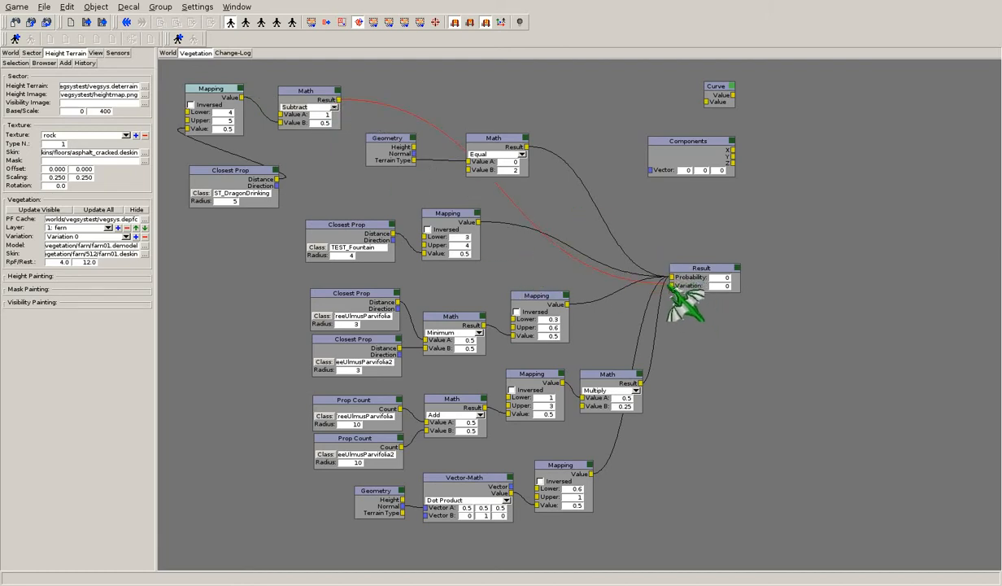
click(168, 54)
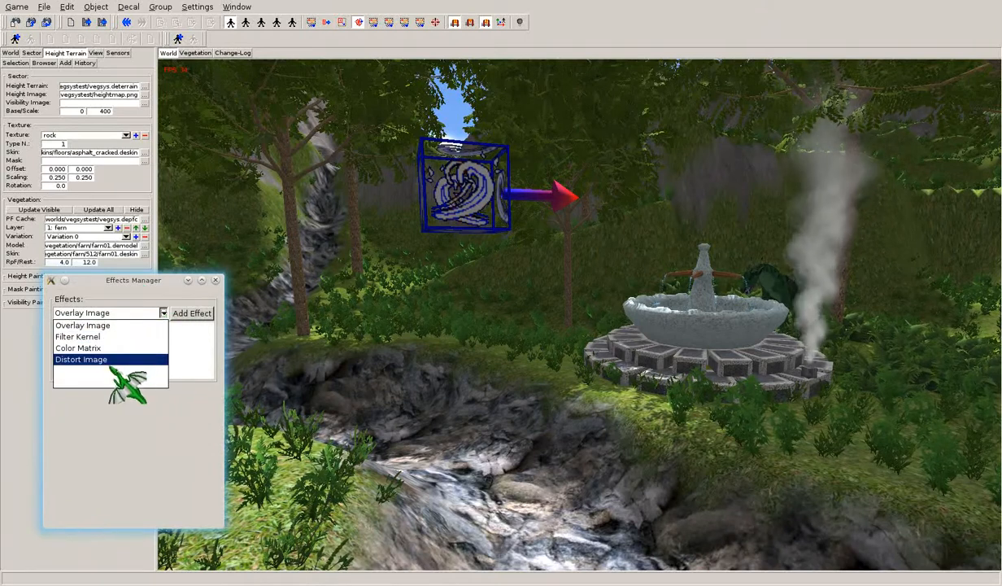
Add a Color Matrix screen effect.
click(77, 347)
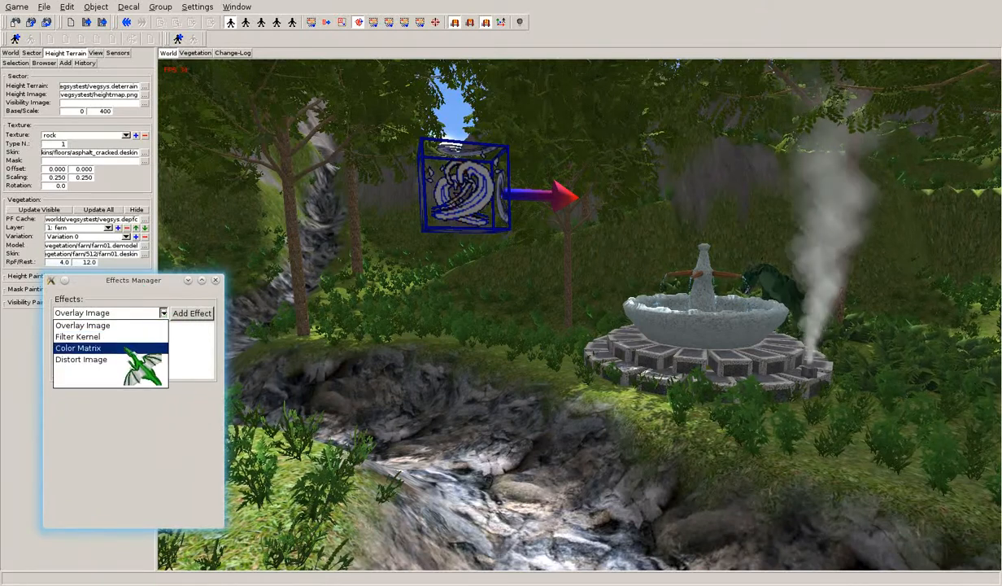
click(77, 336)
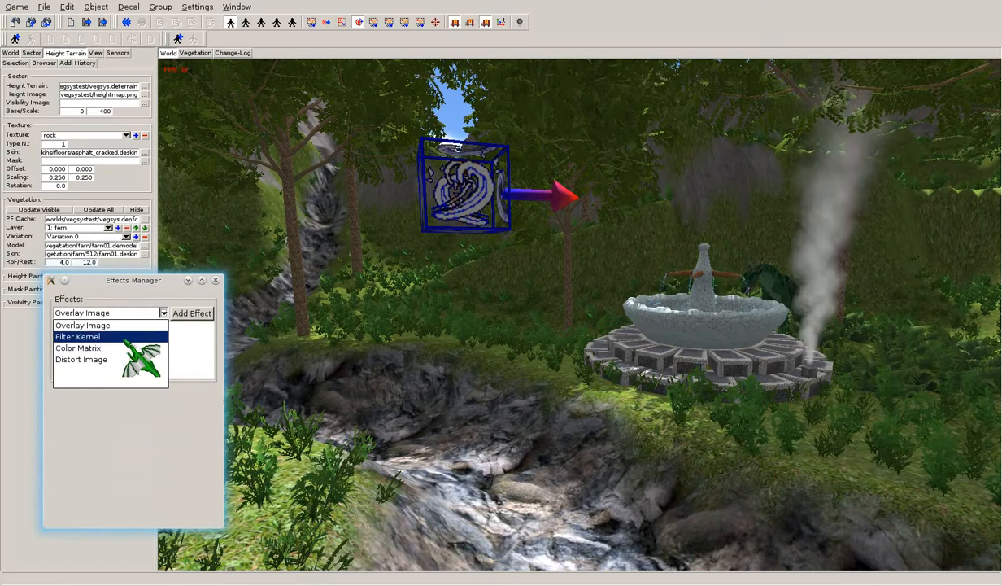
click(79, 349)
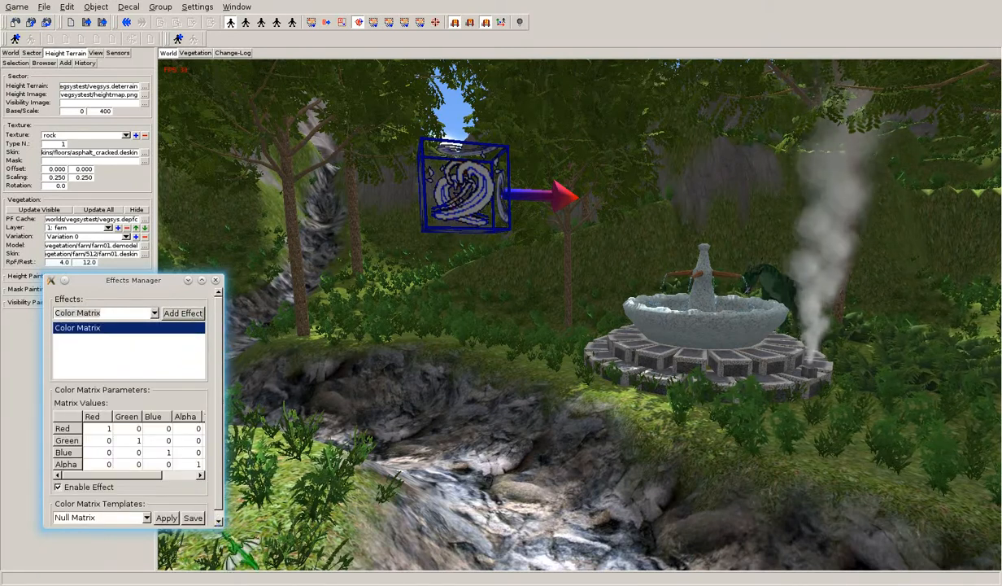
Apply the Night Vision Googles template, then switch to Desaturate values.
click(173, 517)
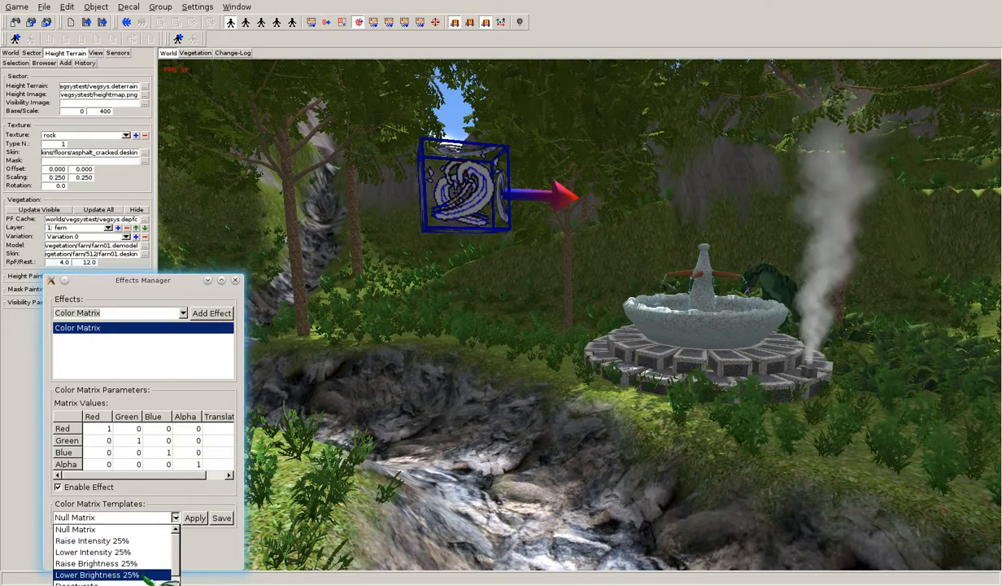
click(98, 574)
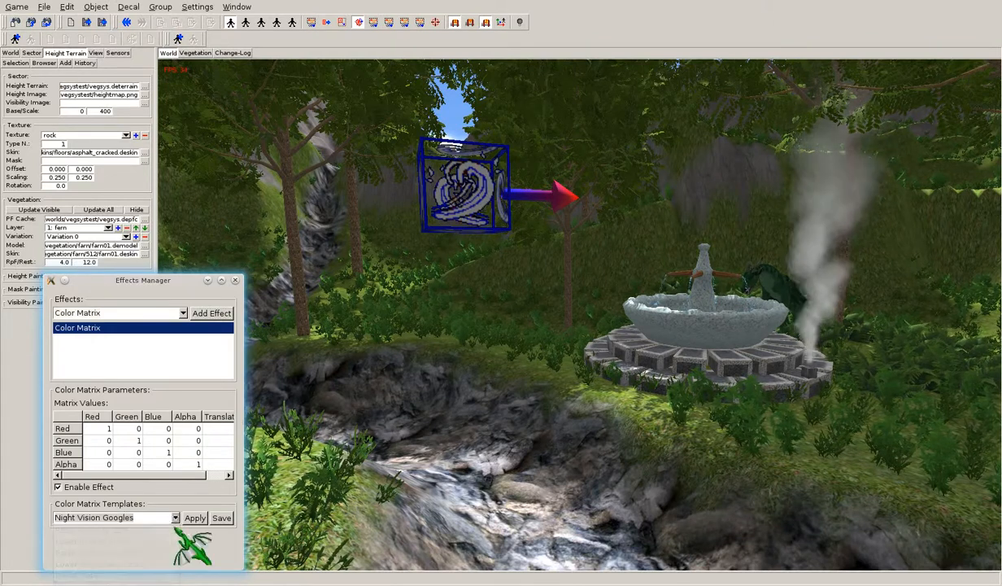
click(194, 518)
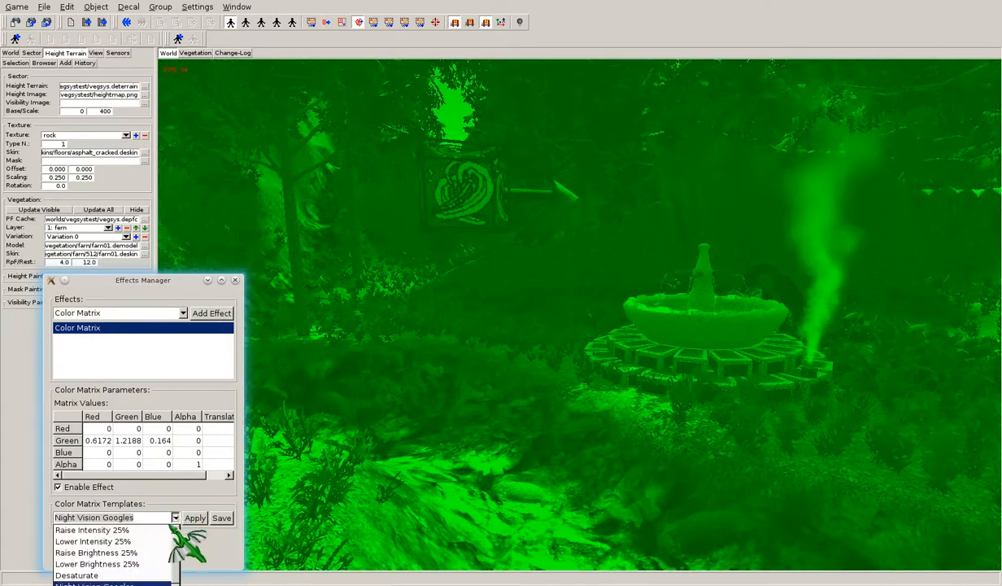
click(77, 577)
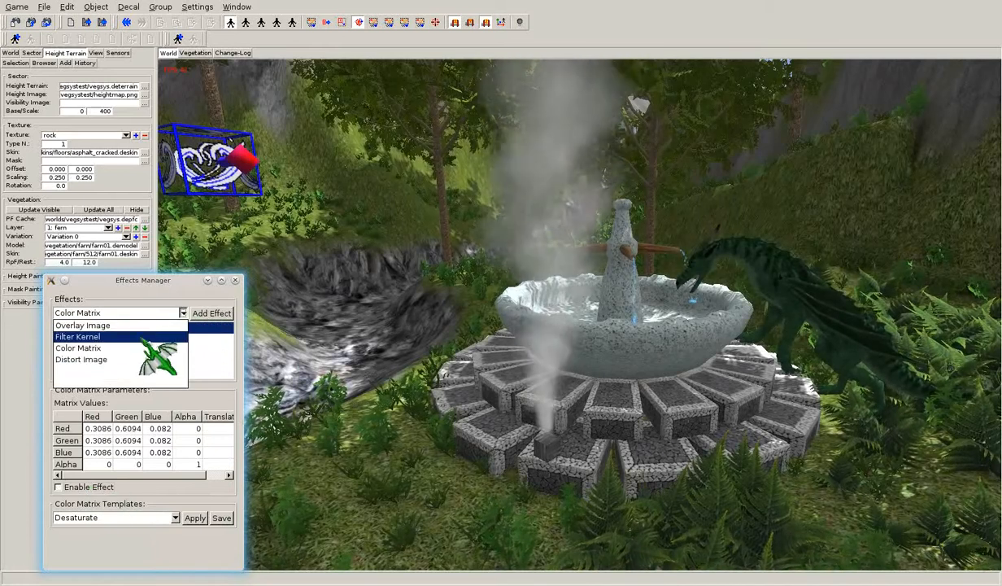
click(80, 348)
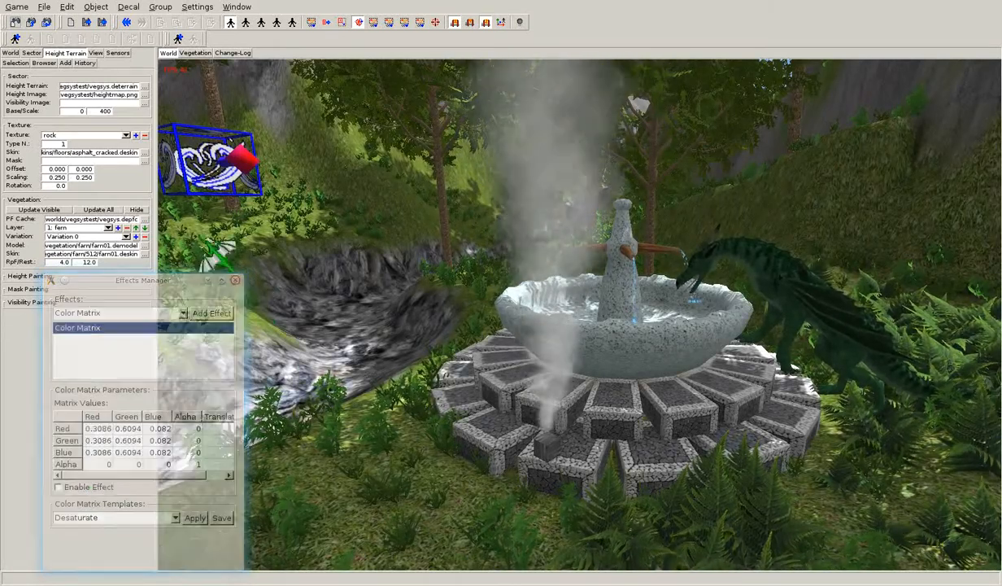
click(57, 6)
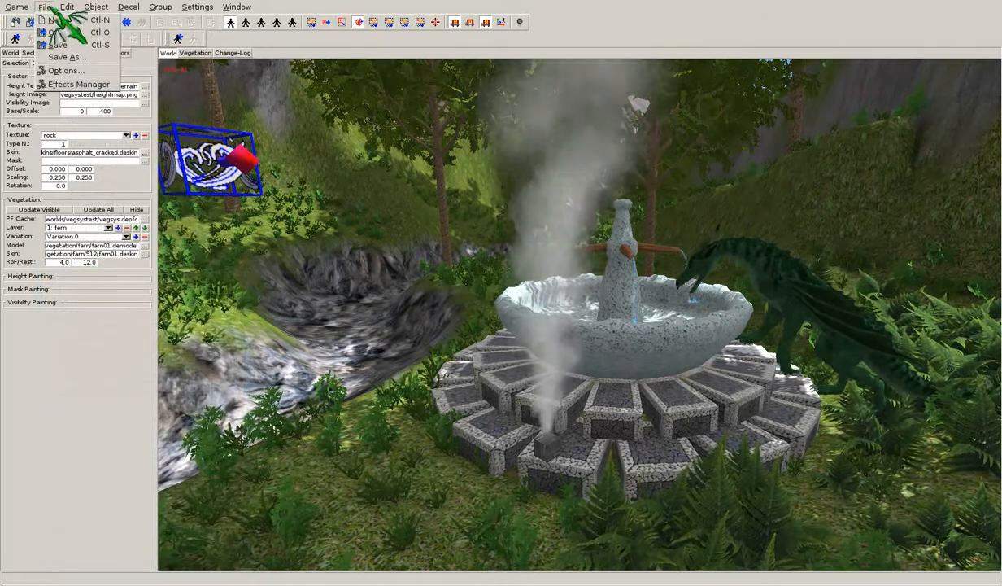
click(101, 7)
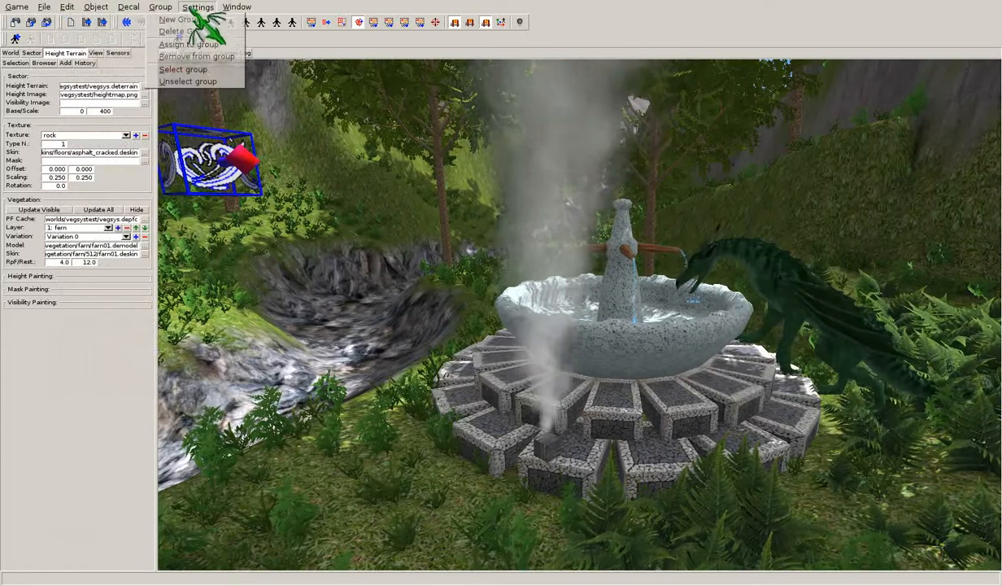
click(195, 4)
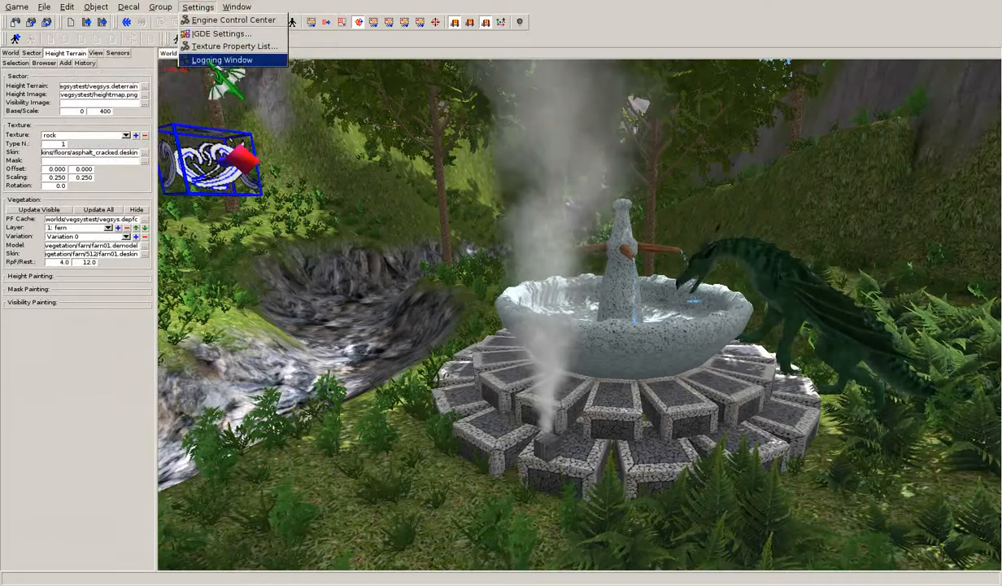
click(14, 5)
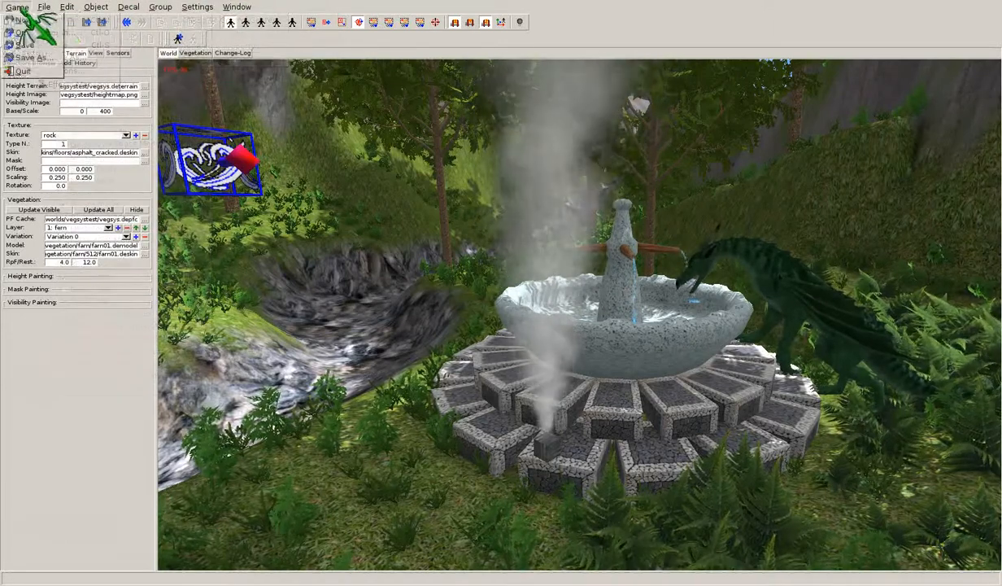